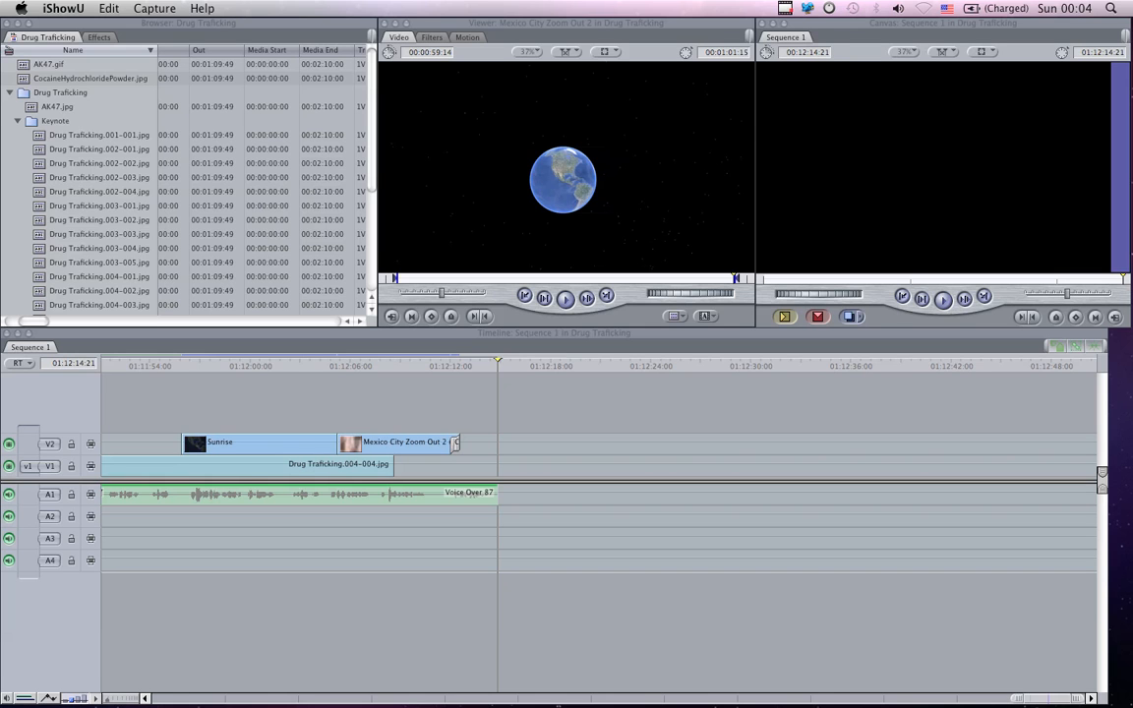
mouse_move(266, 397)
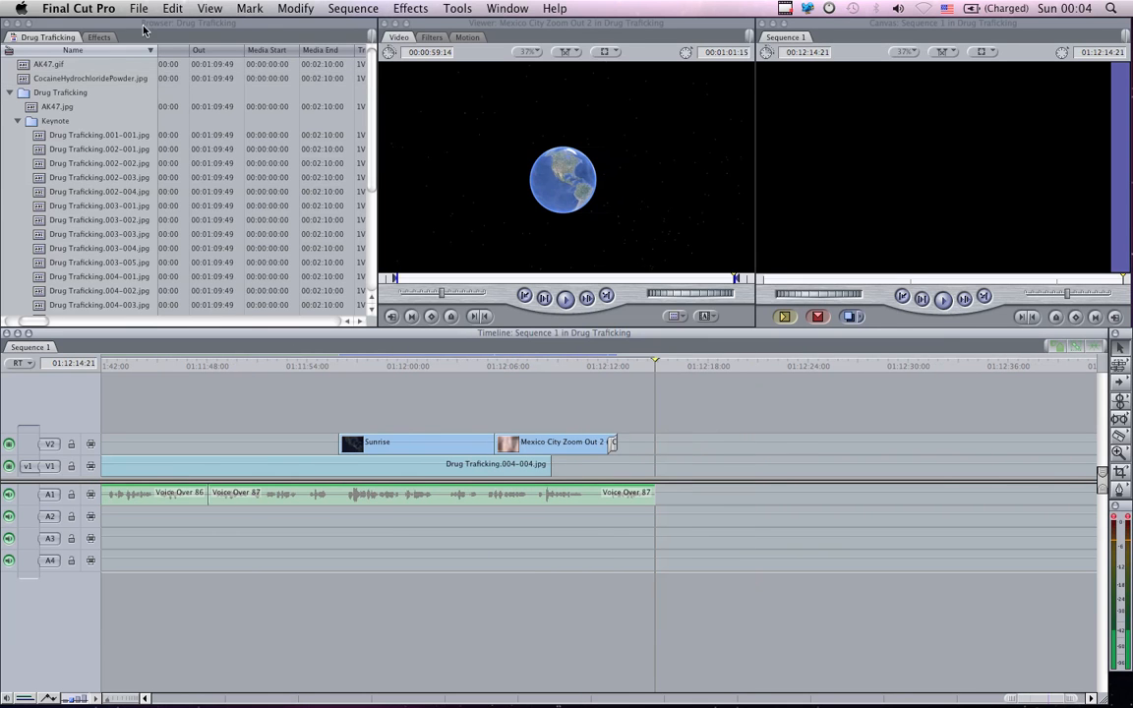
Step: Send Sequence 1 from the Drug Trafficking project to Compressor via File > Send To
click(139, 8)
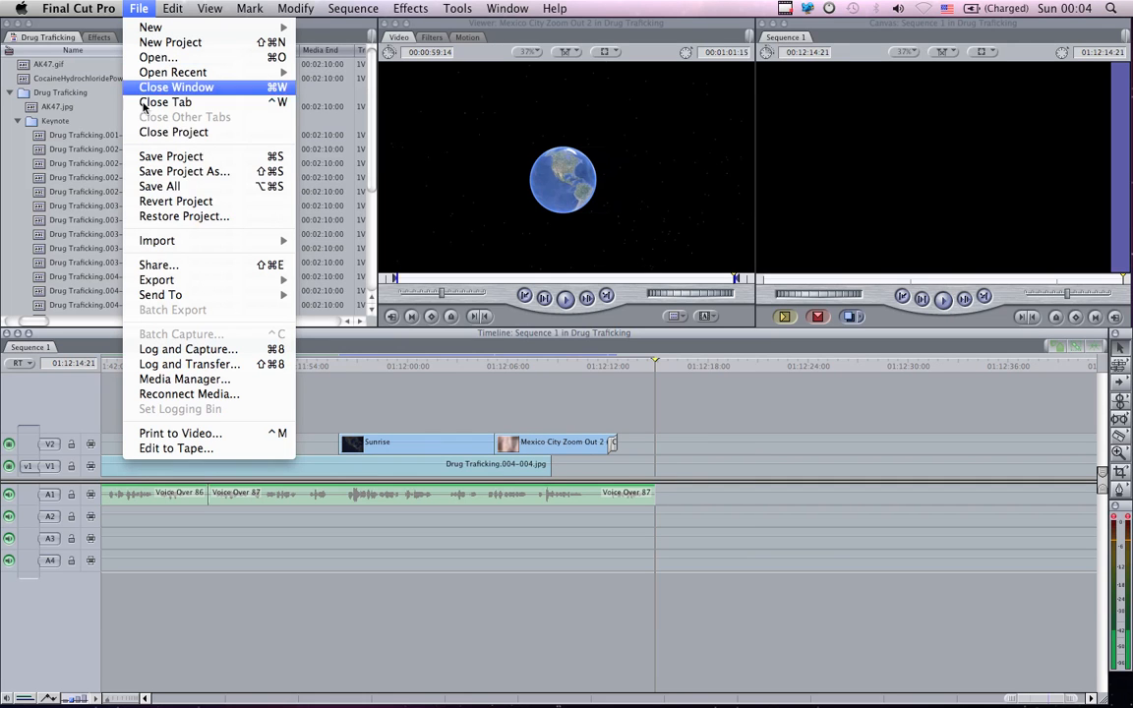
mouse_move(161, 295)
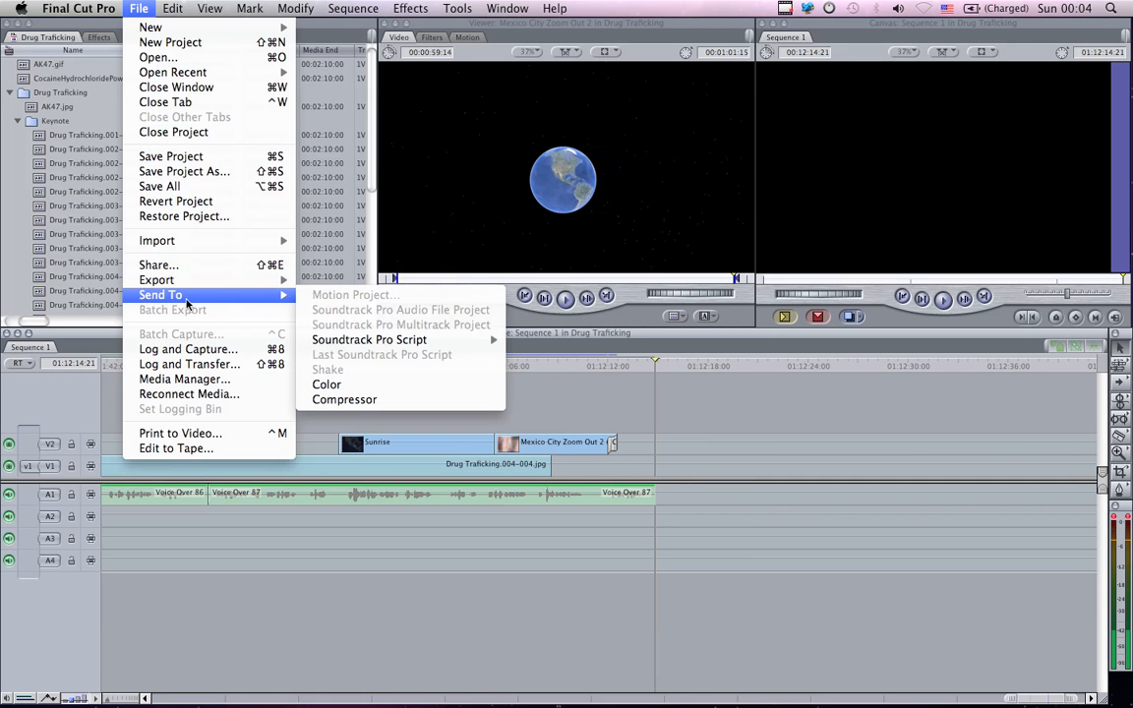
mouse_move(344, 399)
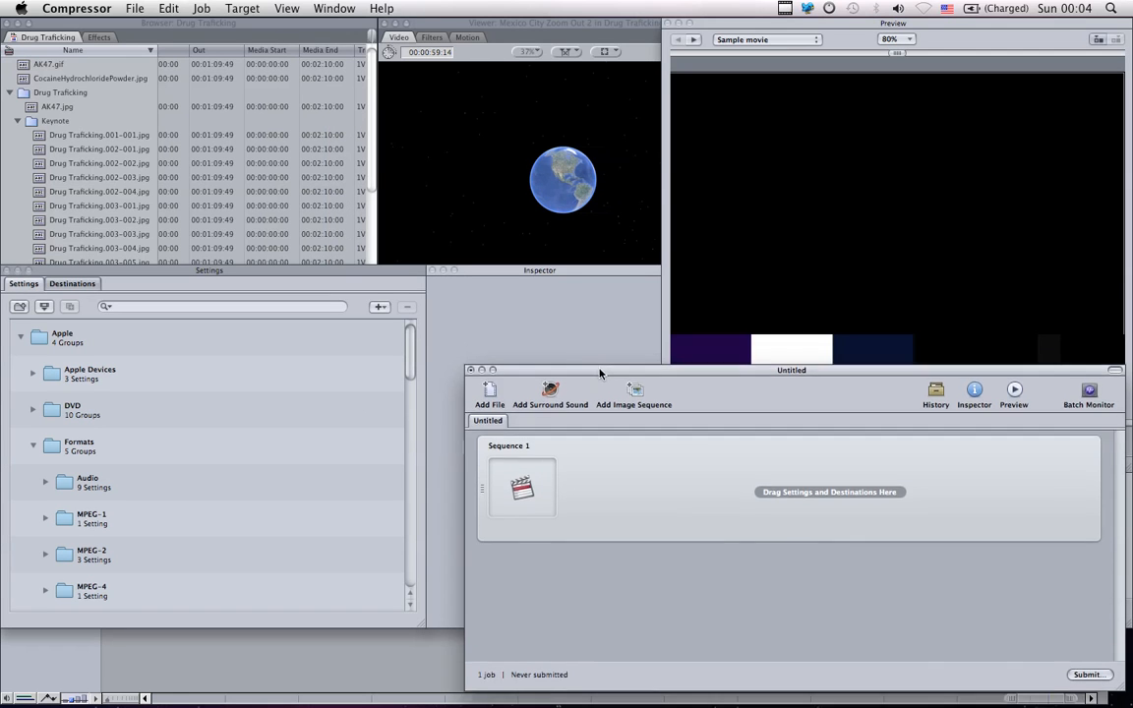
Step: Reposition the Untitled batch window and scroll the Settings library down to the Web presets
drag(792, 370, 777, 414)
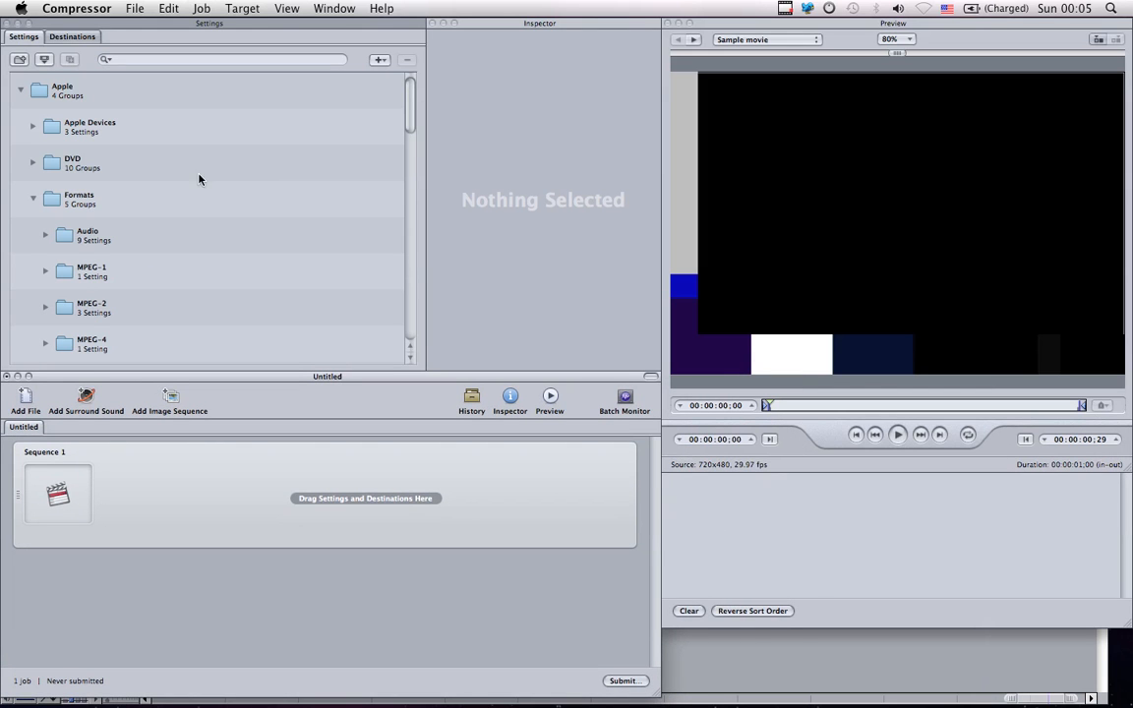
mouse_move(167, 100)
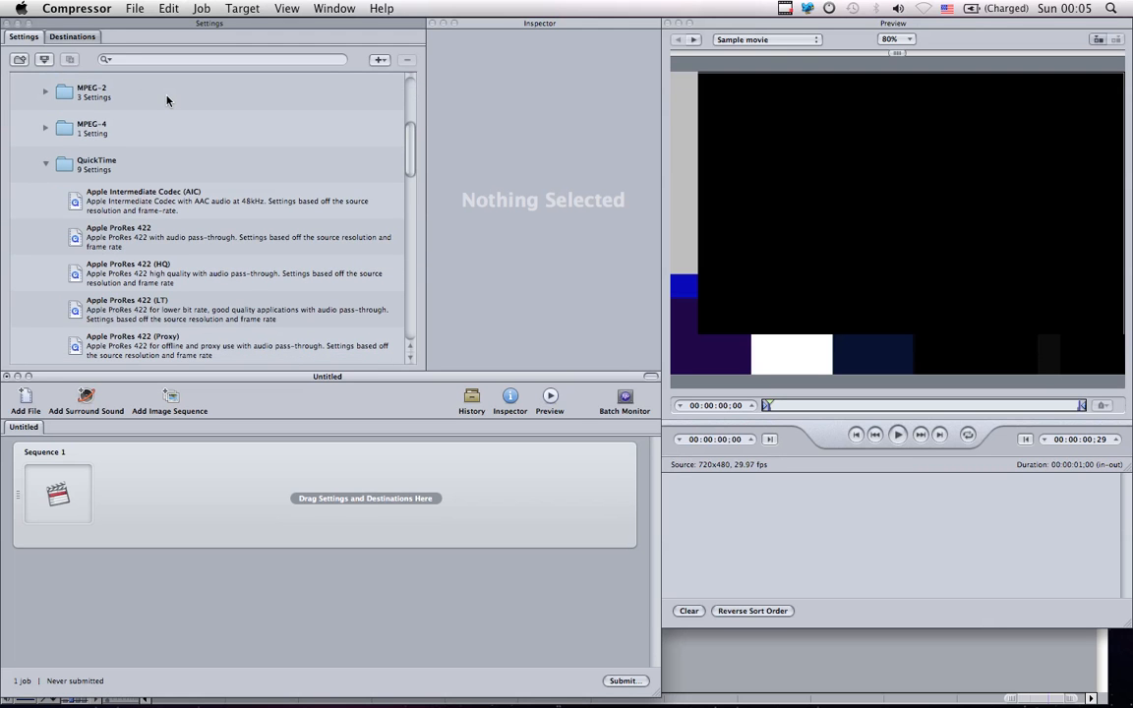
scroll(down, 3)
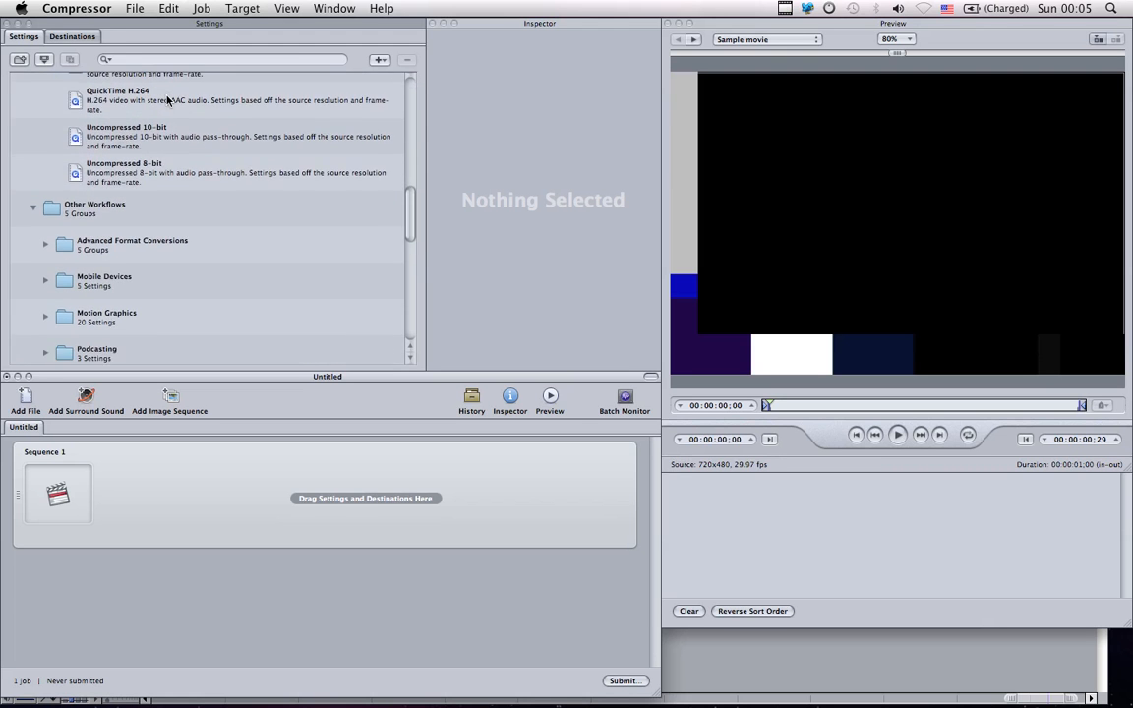
scroll(down, 3)
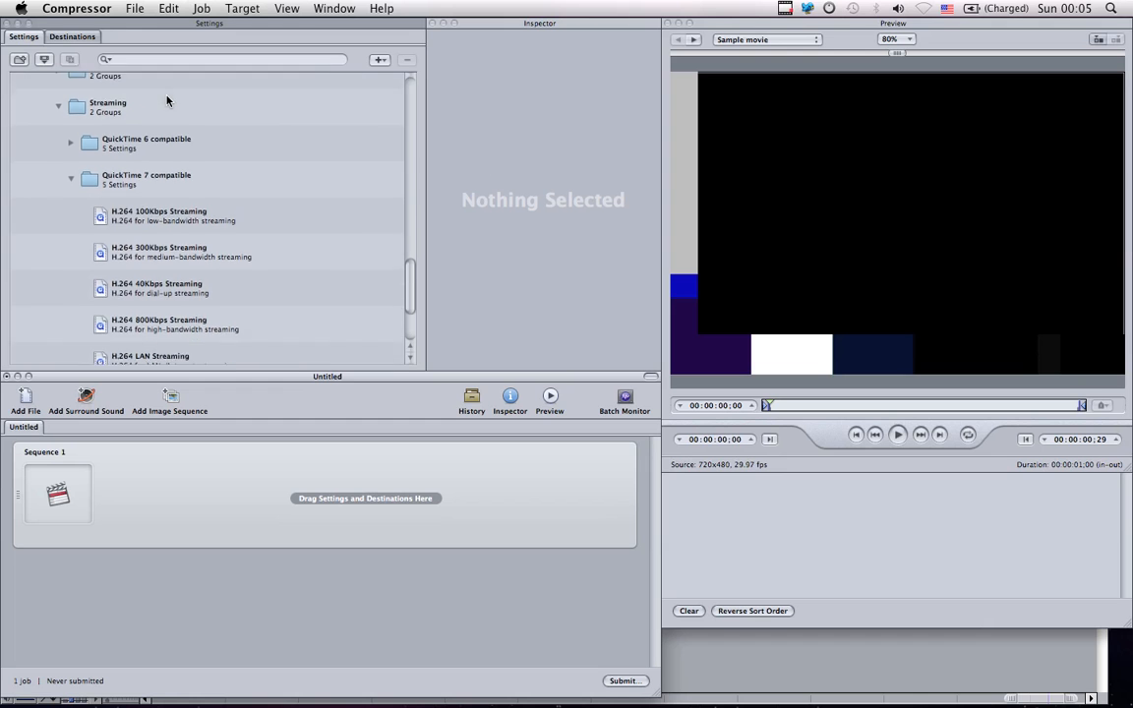
scroll(down, 3)
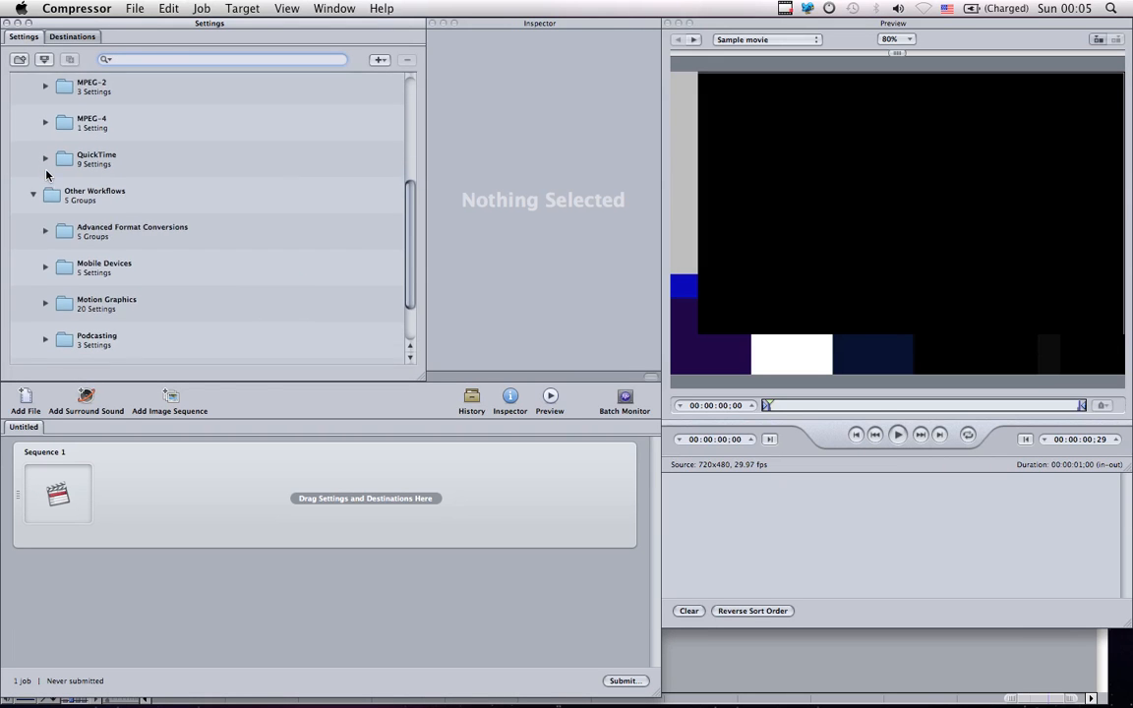
scroll(down, 3)
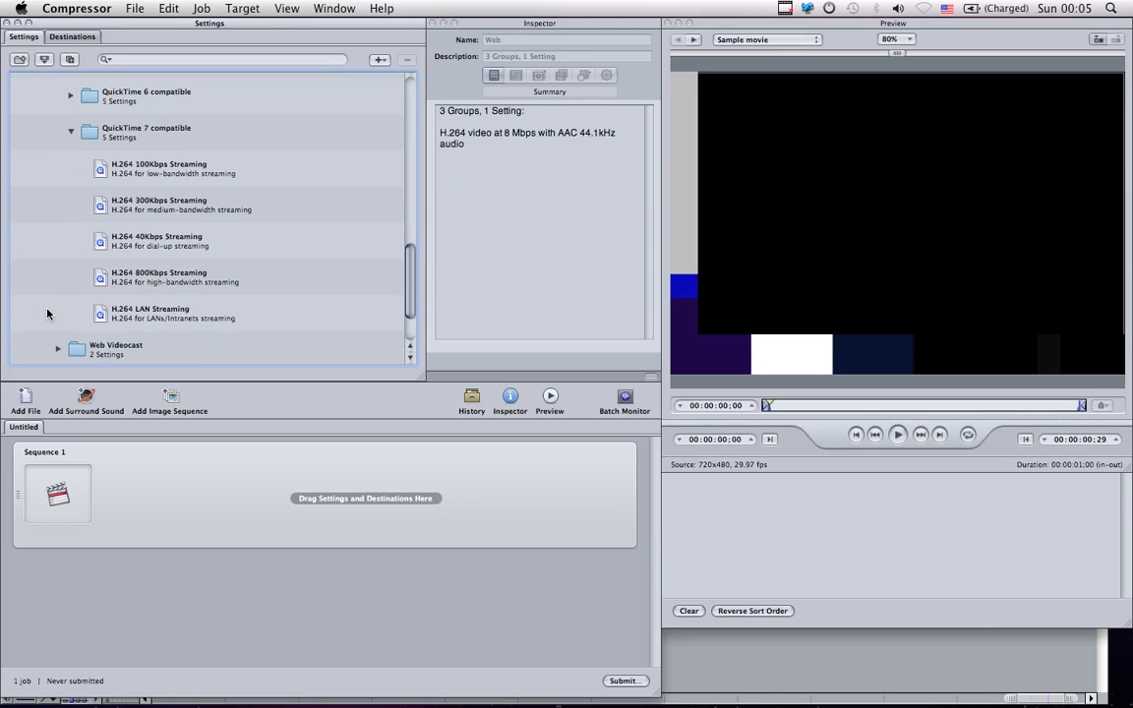
scroll(down, 3)
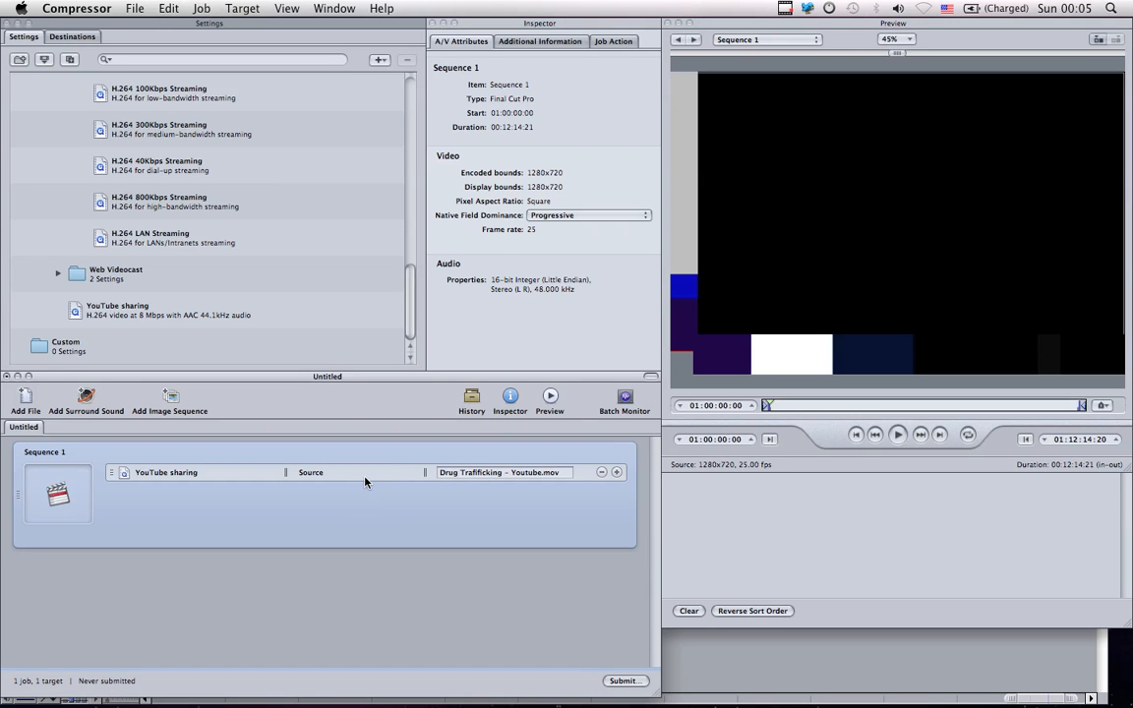
Step: Choose Destination > Other for the YouTube sharing target to browse for an output folder
right_click(365, 481)
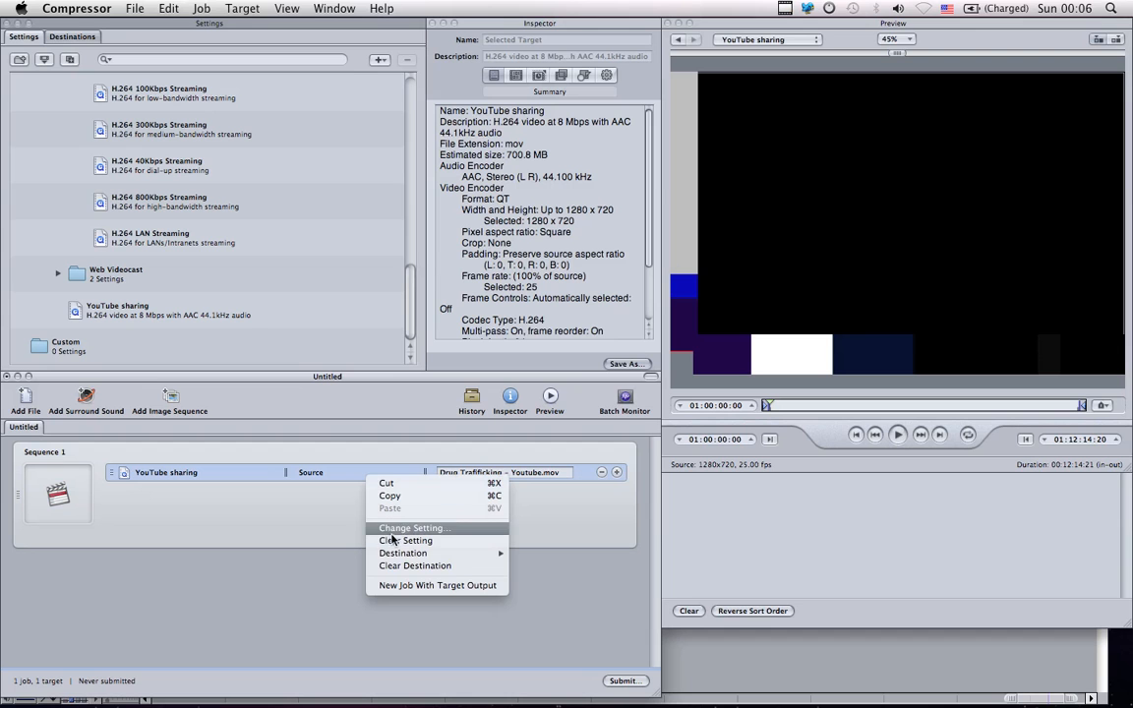
mouse_move(402, 552)
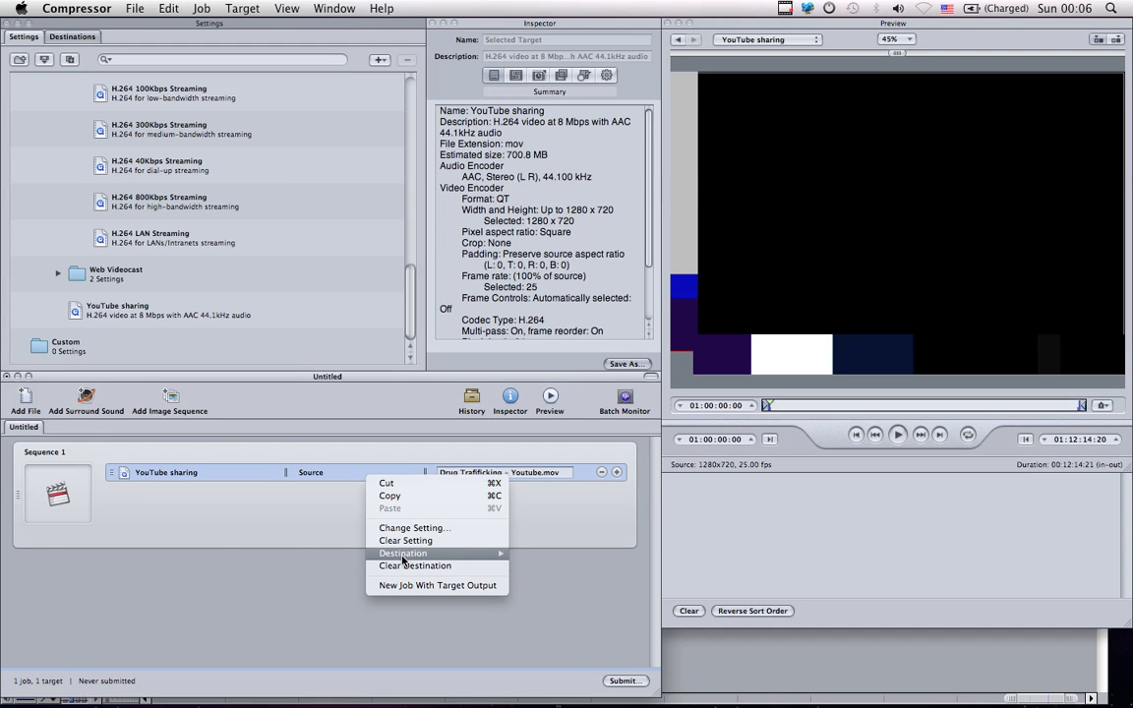
mouse_move(402, 552)
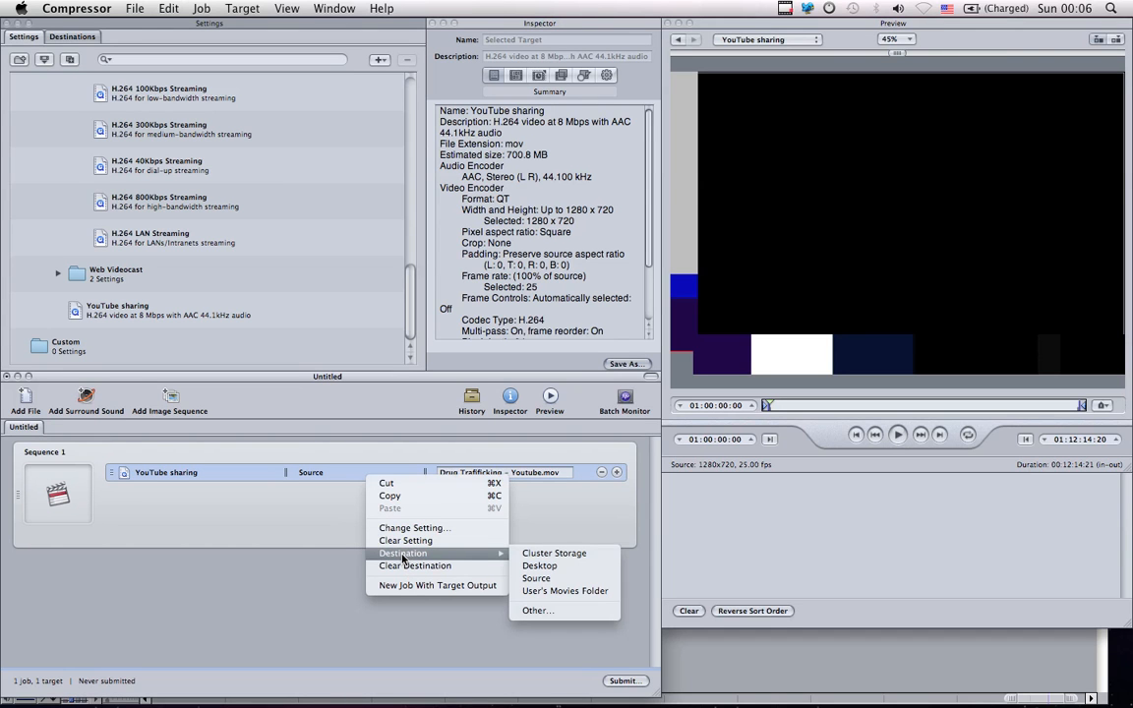
mouse_move(505, 558)
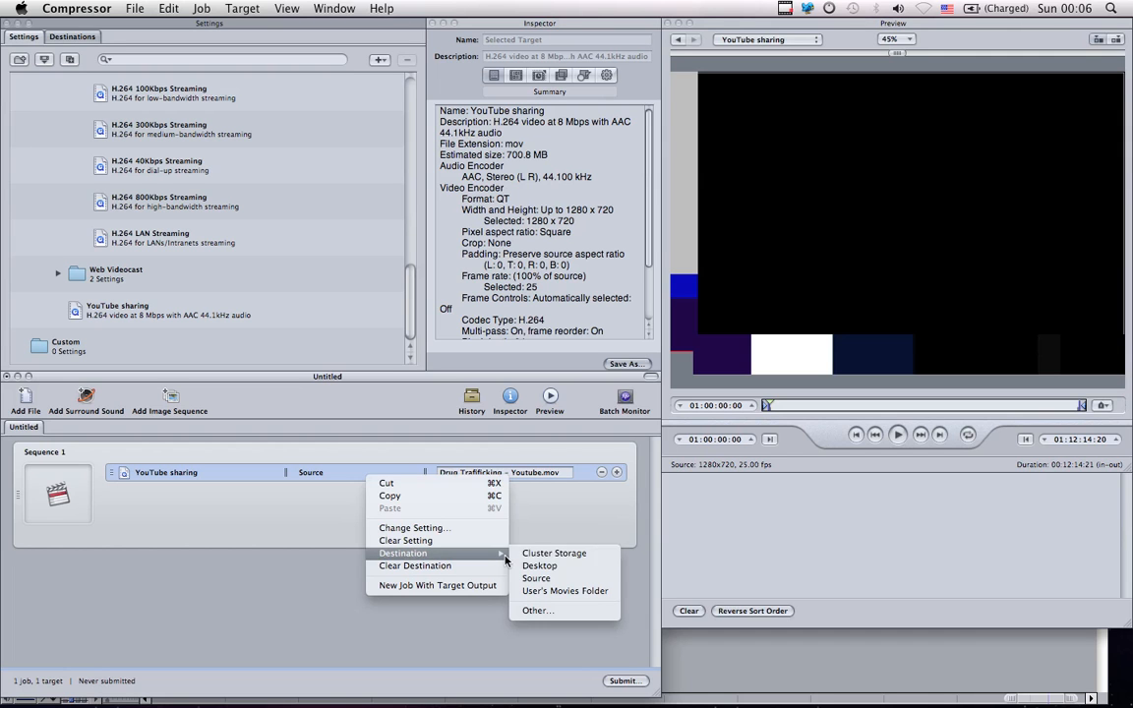
mouse_move(539, 566)
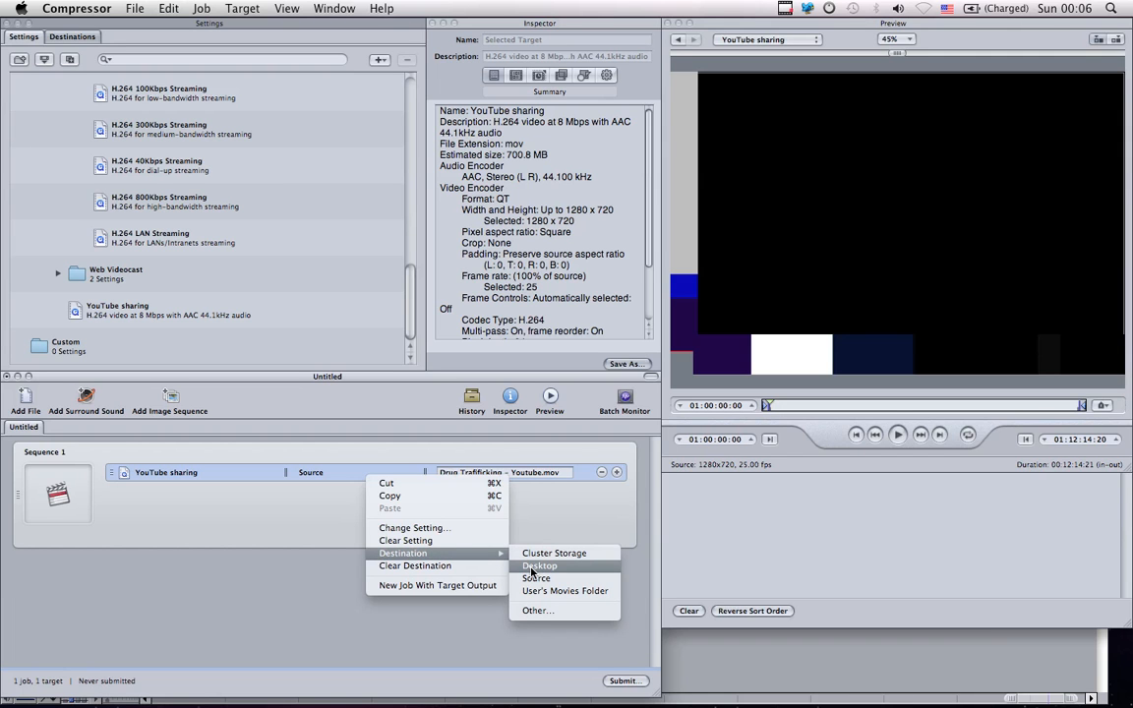
click(539, 566)
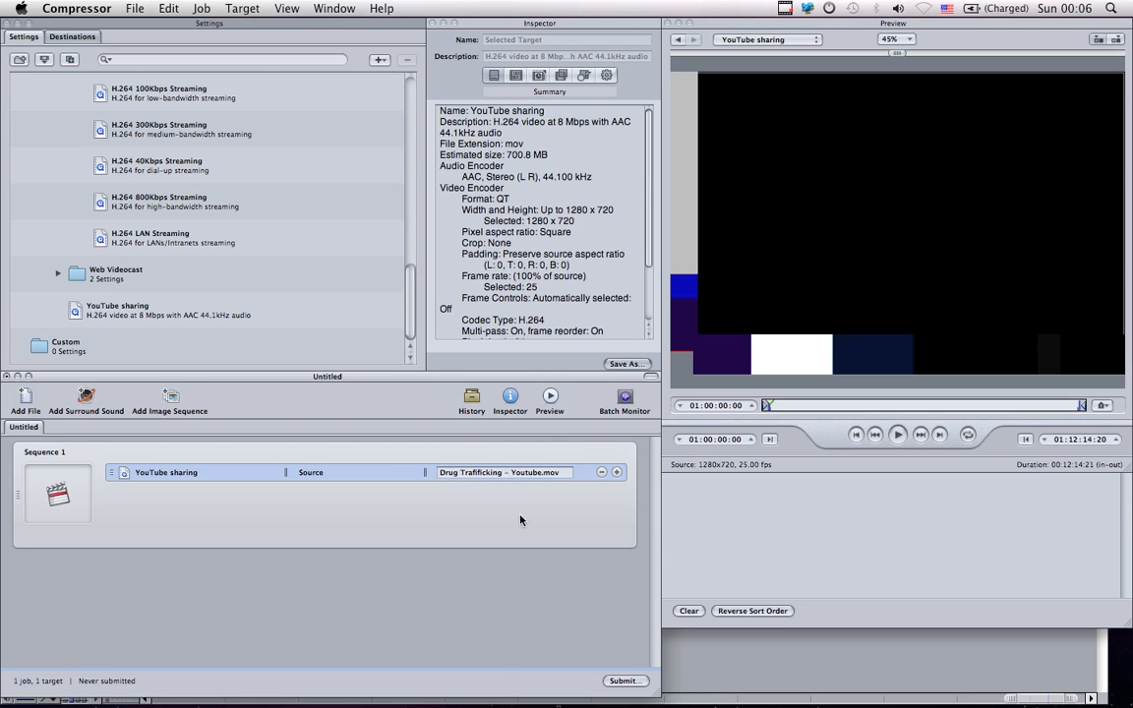
click(24, 398)
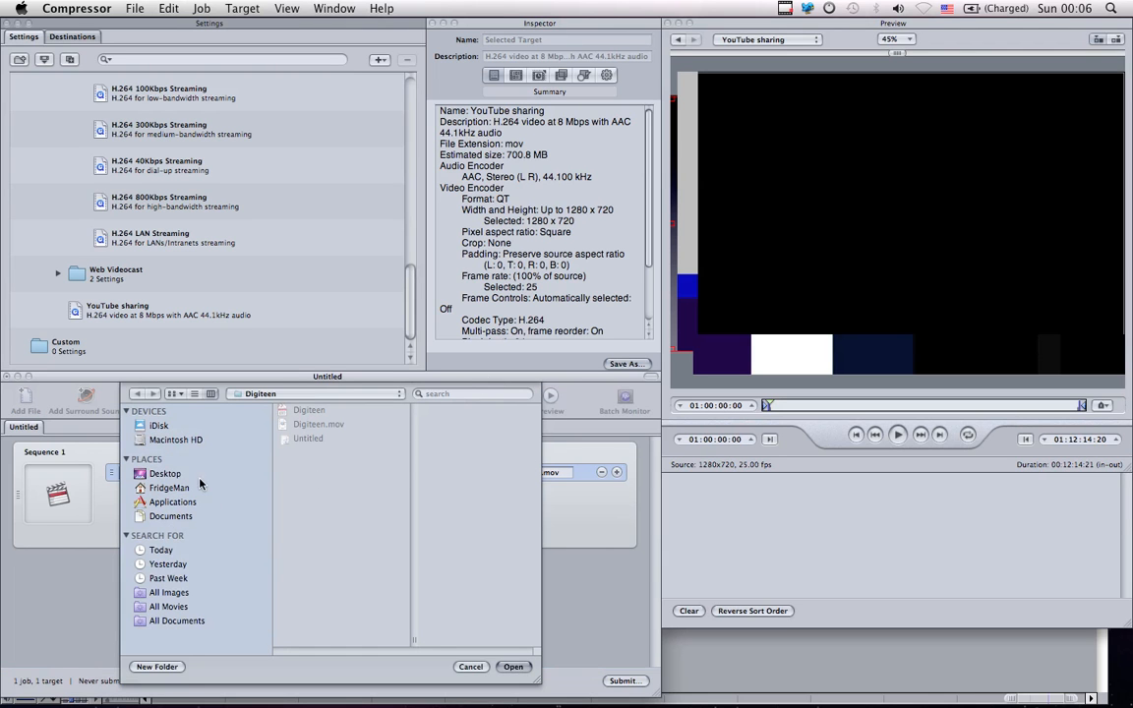
Step: Select the Video Editing > Drug Traficking folder as the output destination
click(169, 488)
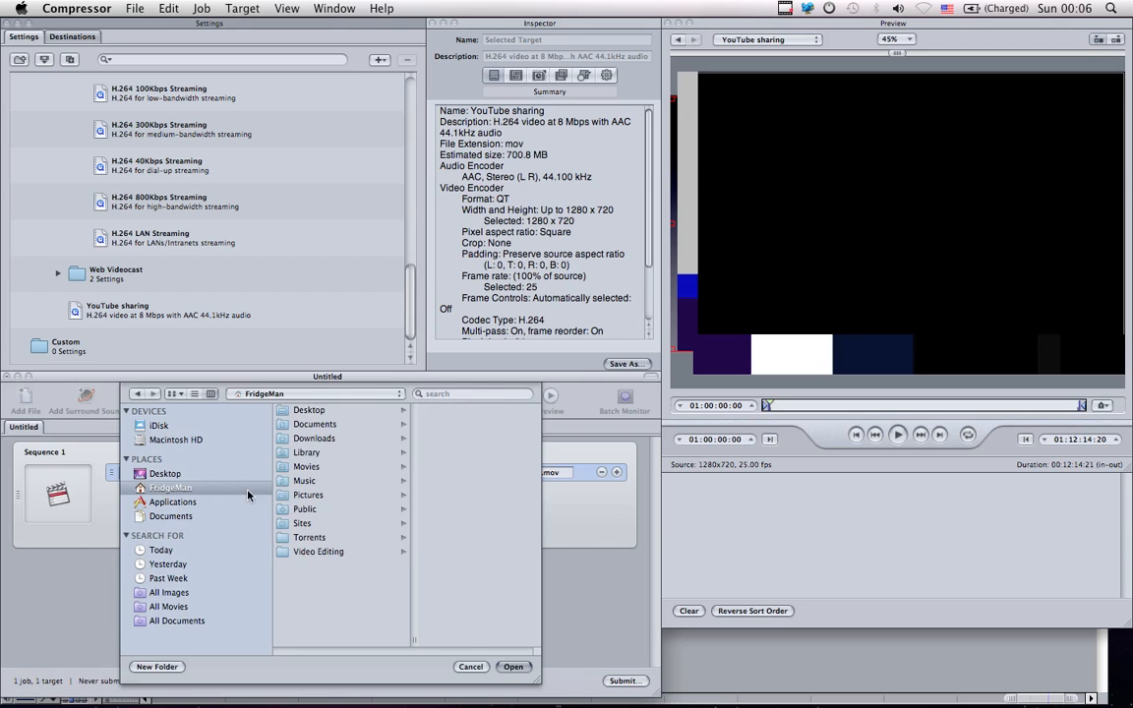
click(317, 551)
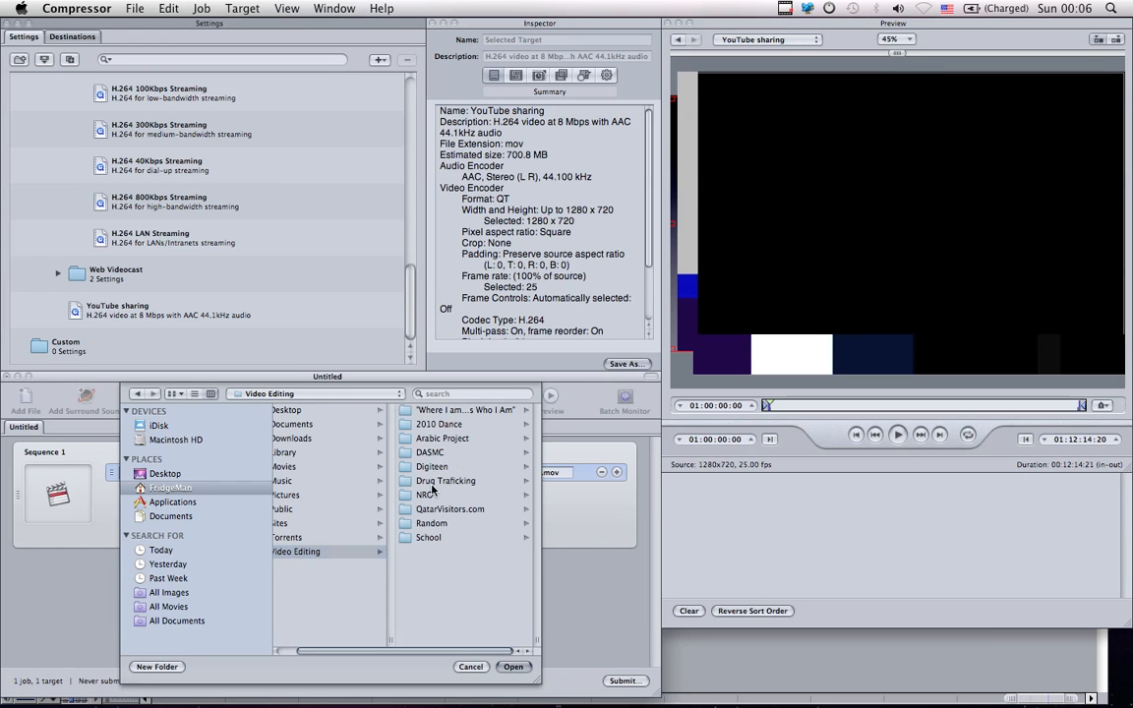
click(445, 479)
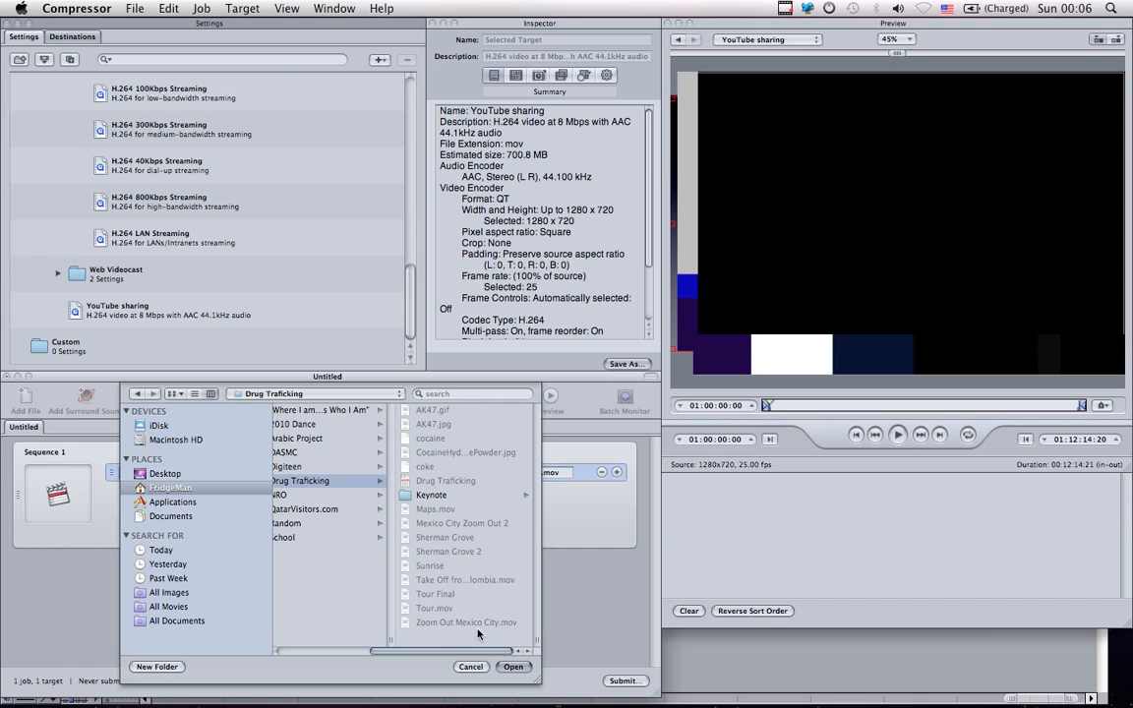
click(513, 667)
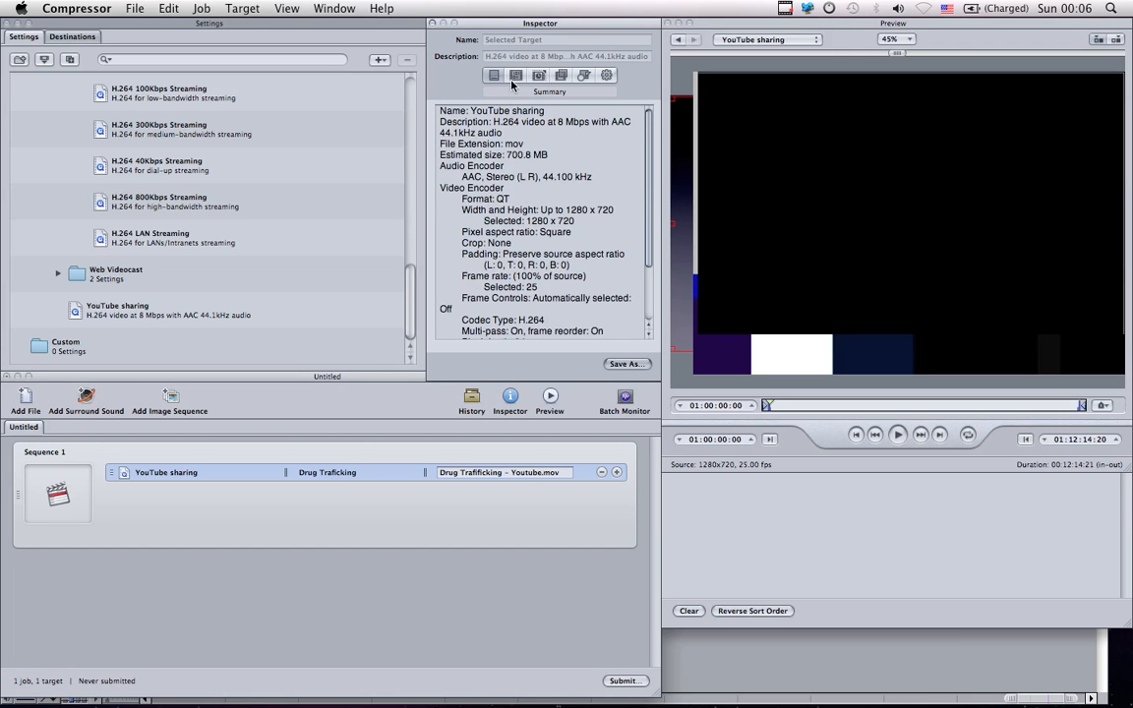
Step: Show the Geometry tab, then scrub and play the 1280x720 preview from the title slide
click(539, 75)
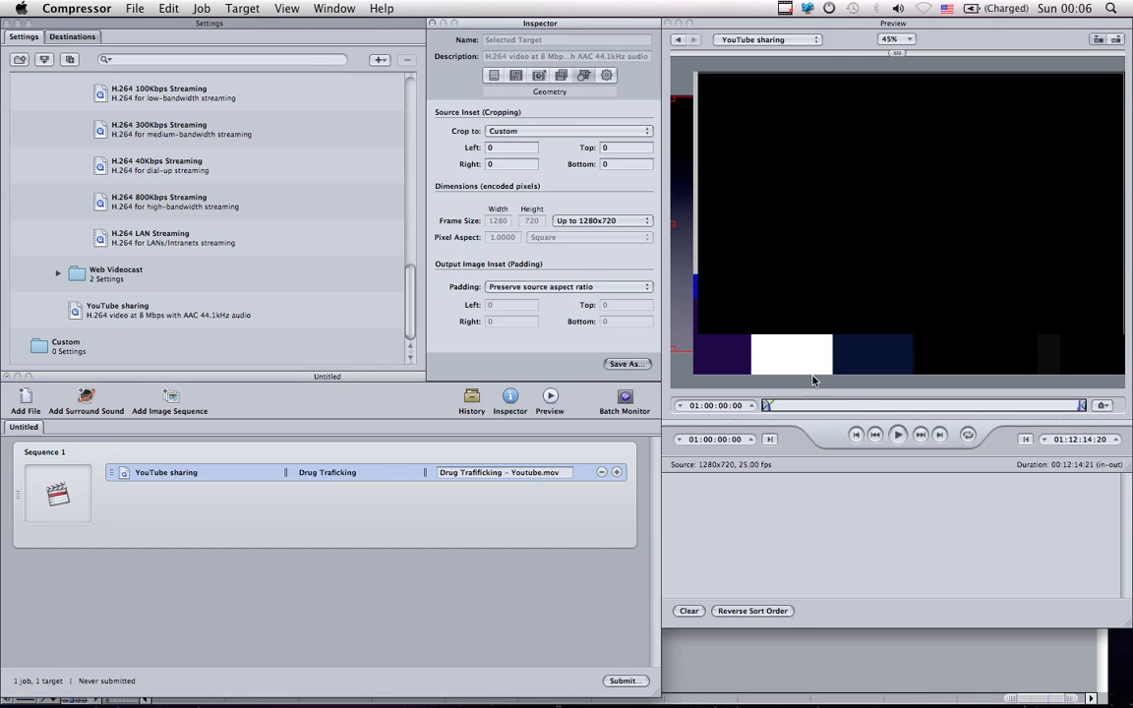
click(897, 439)
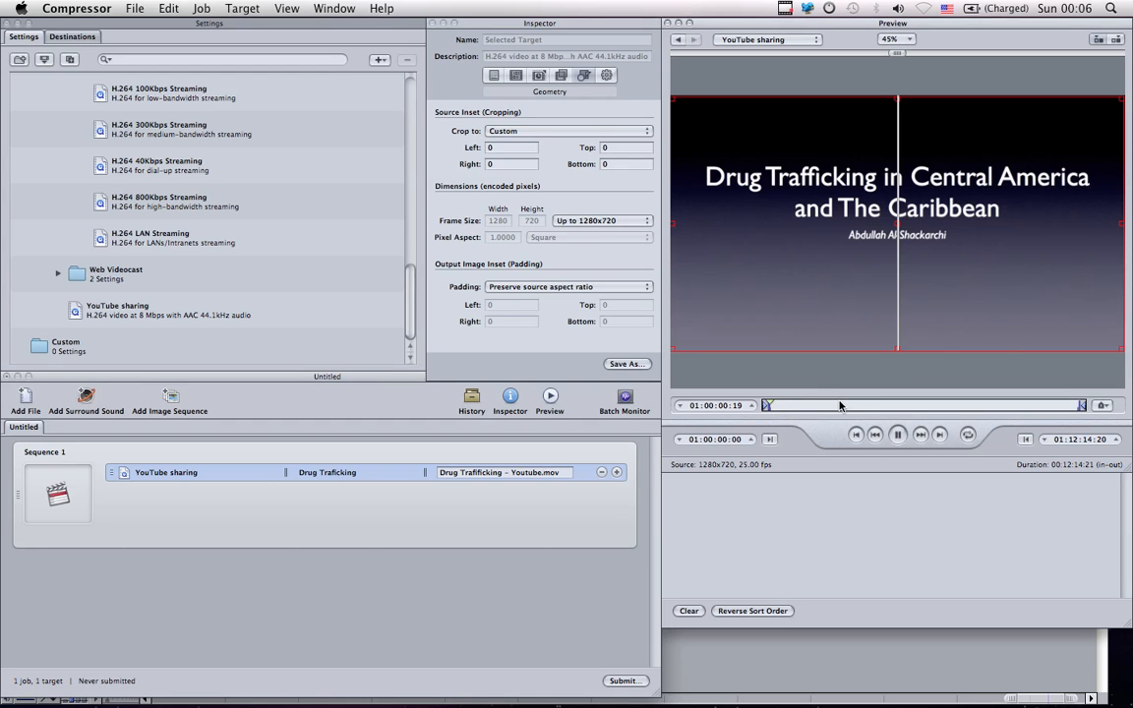
drag(767, 405, 836, 405)
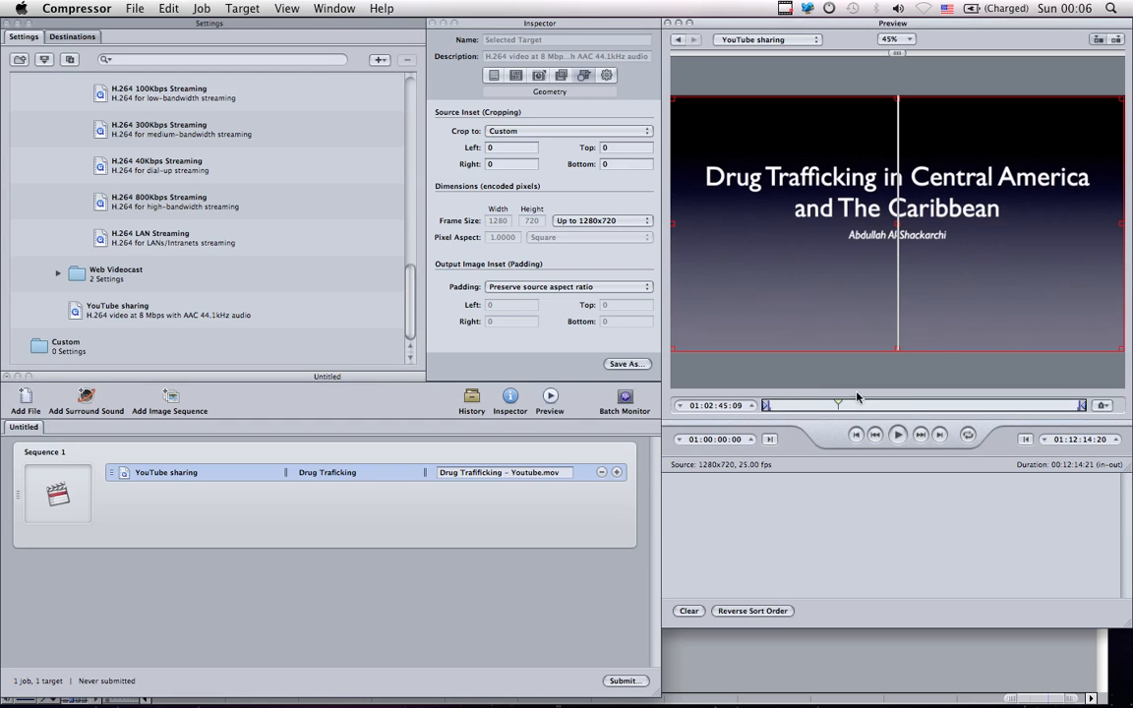
drag(835, 404, 953, 404)
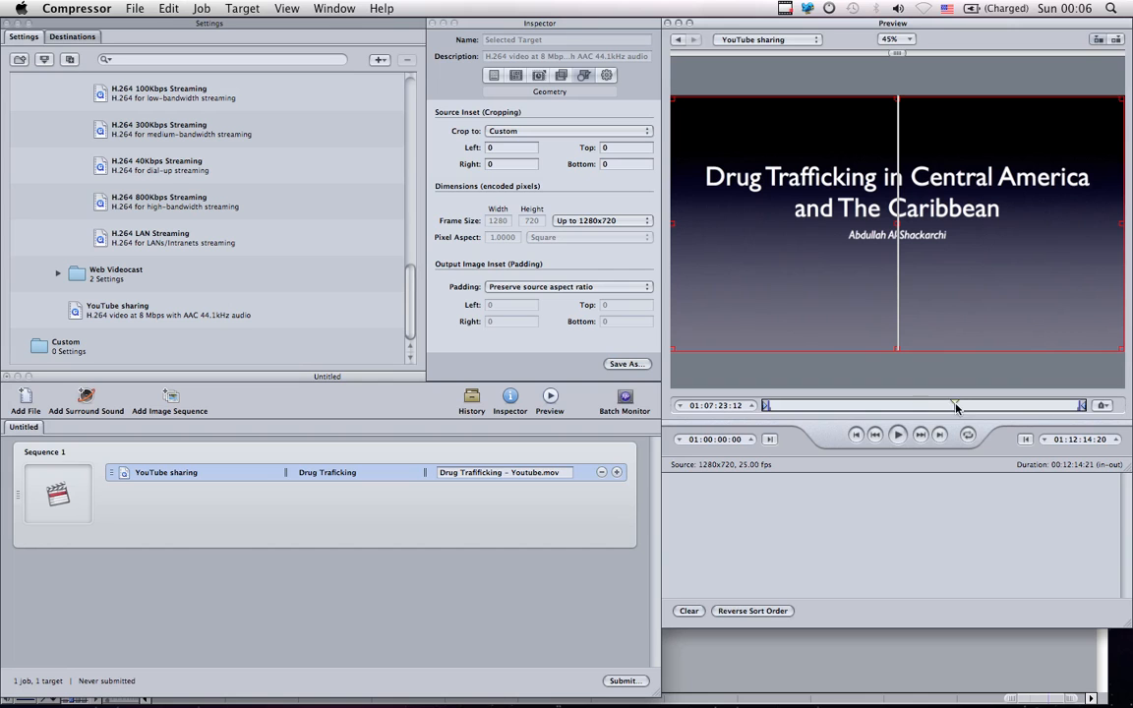
click(895, 434)
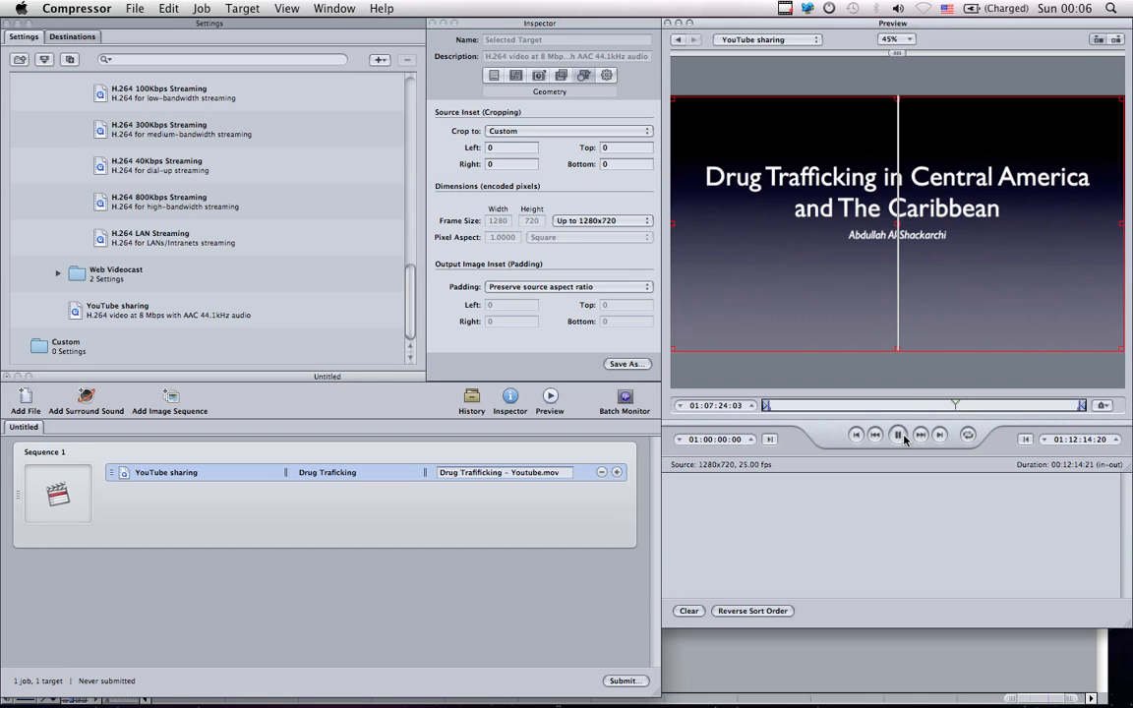
click(897, 435)
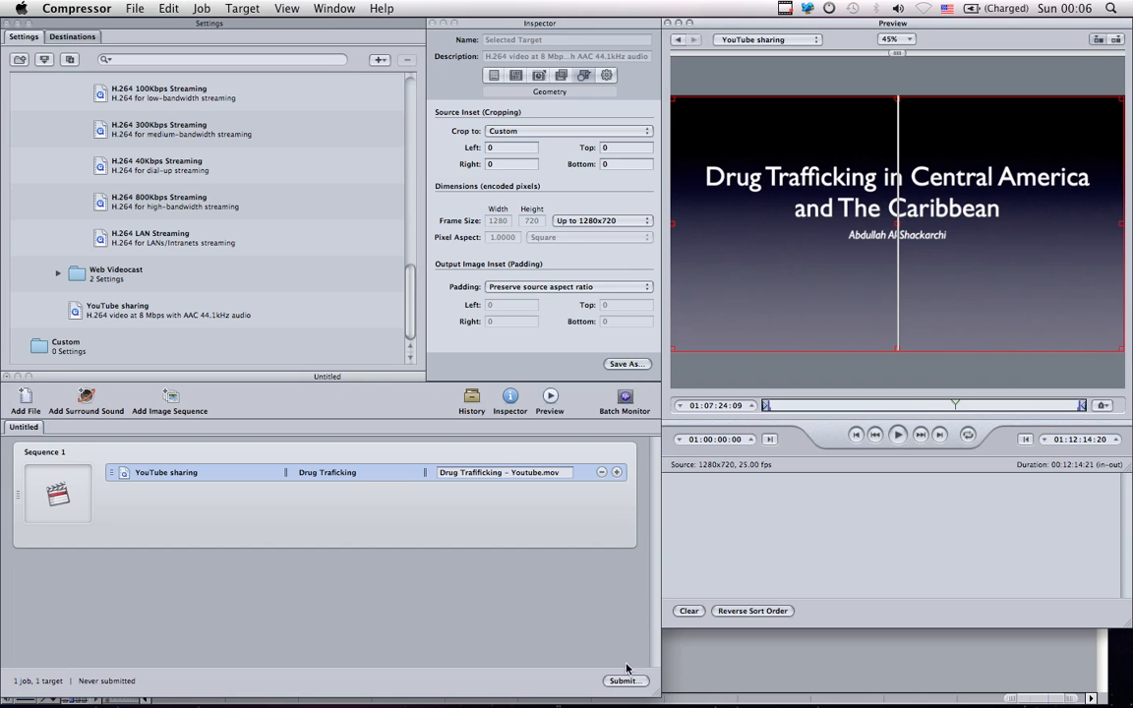
mouse_move(617, 698)
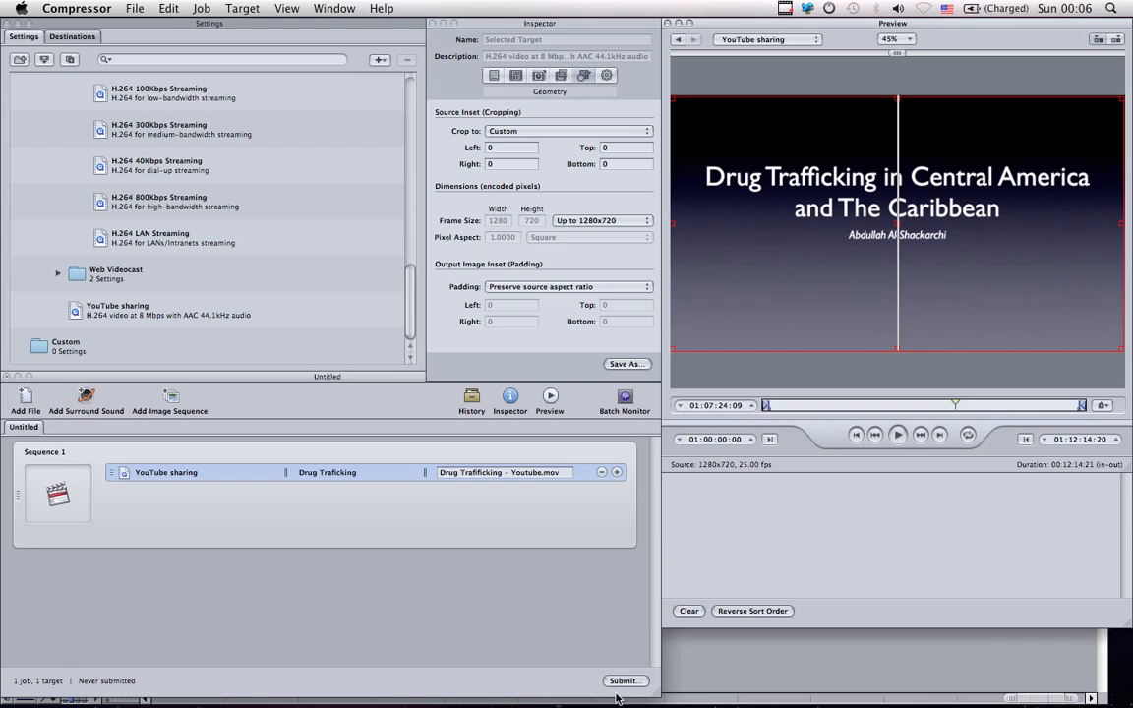
Step: Open the batch submission sheet from the batch window's Submit button
click(624, 681)
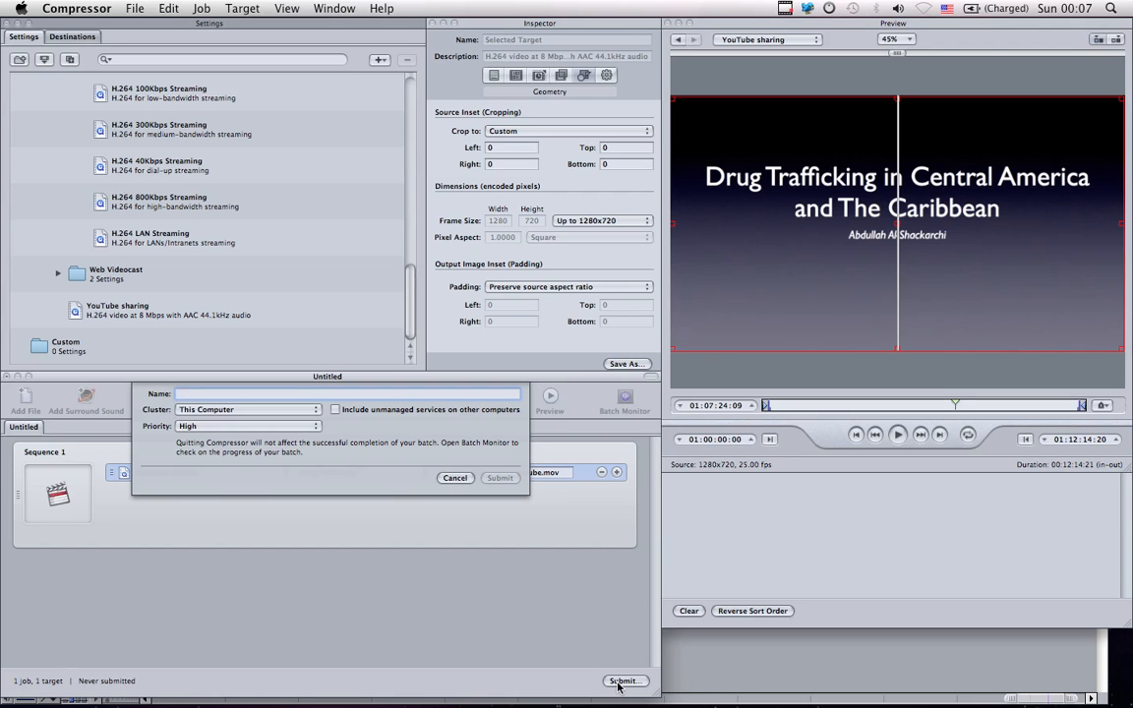
Step: Submit the batch named 'Drug Trafficking' on This Computer at High priority
text(Drug Traffick)
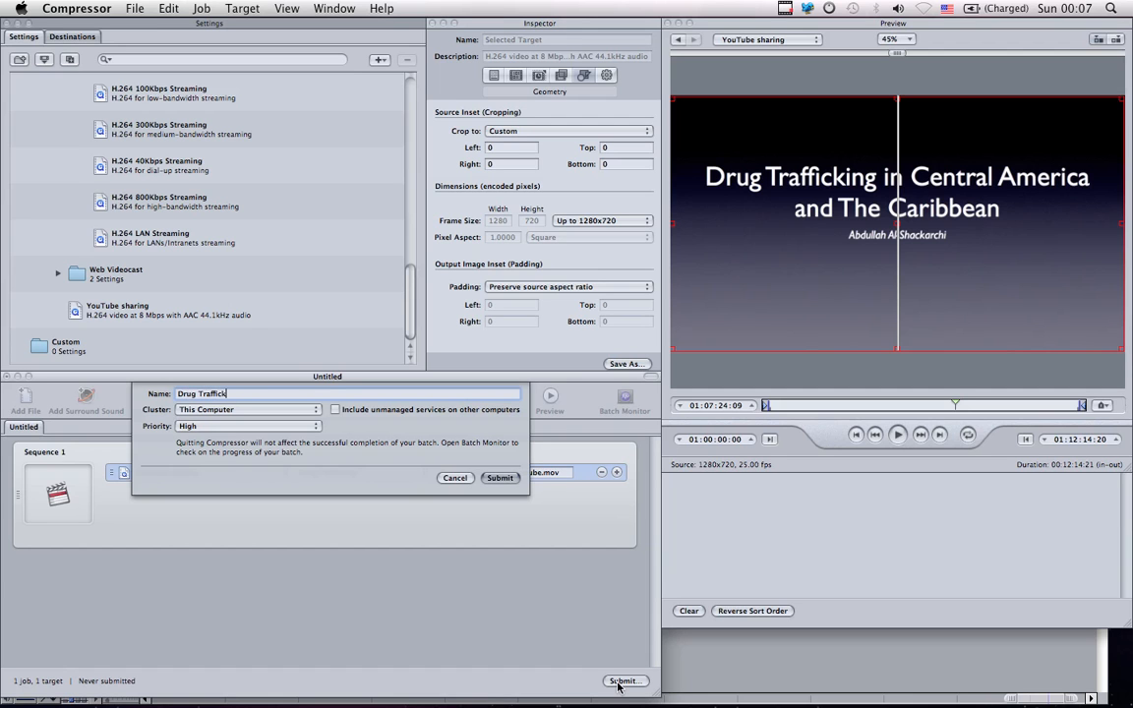
text(ing)
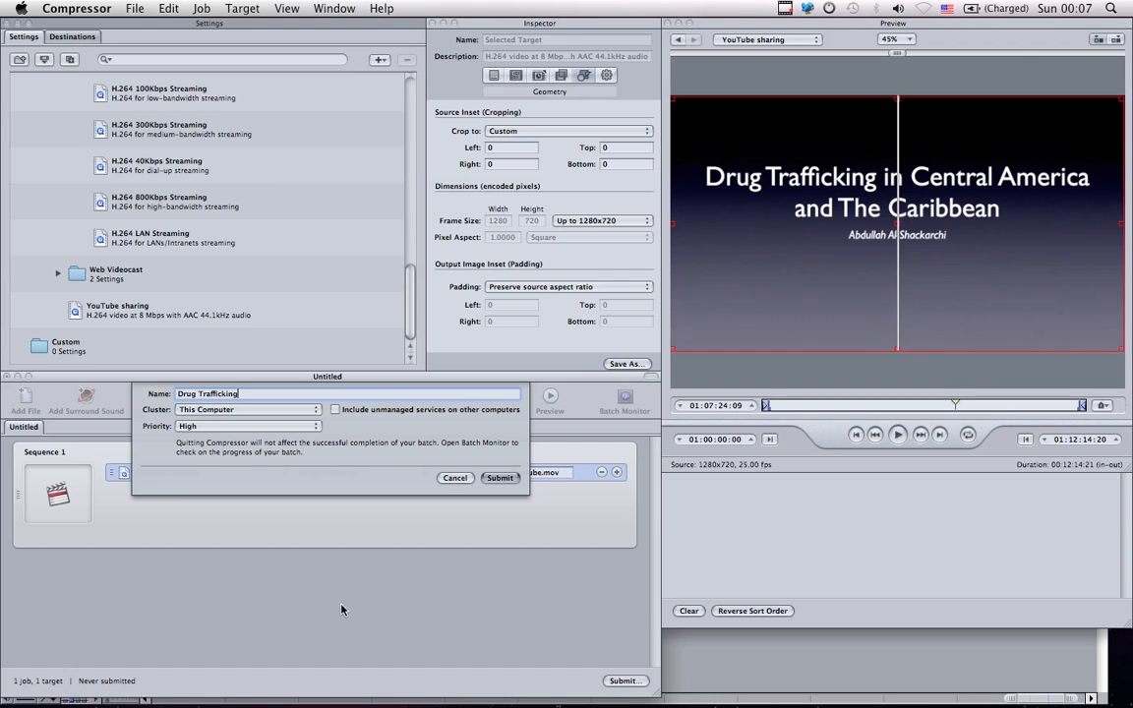
click(246, 409)
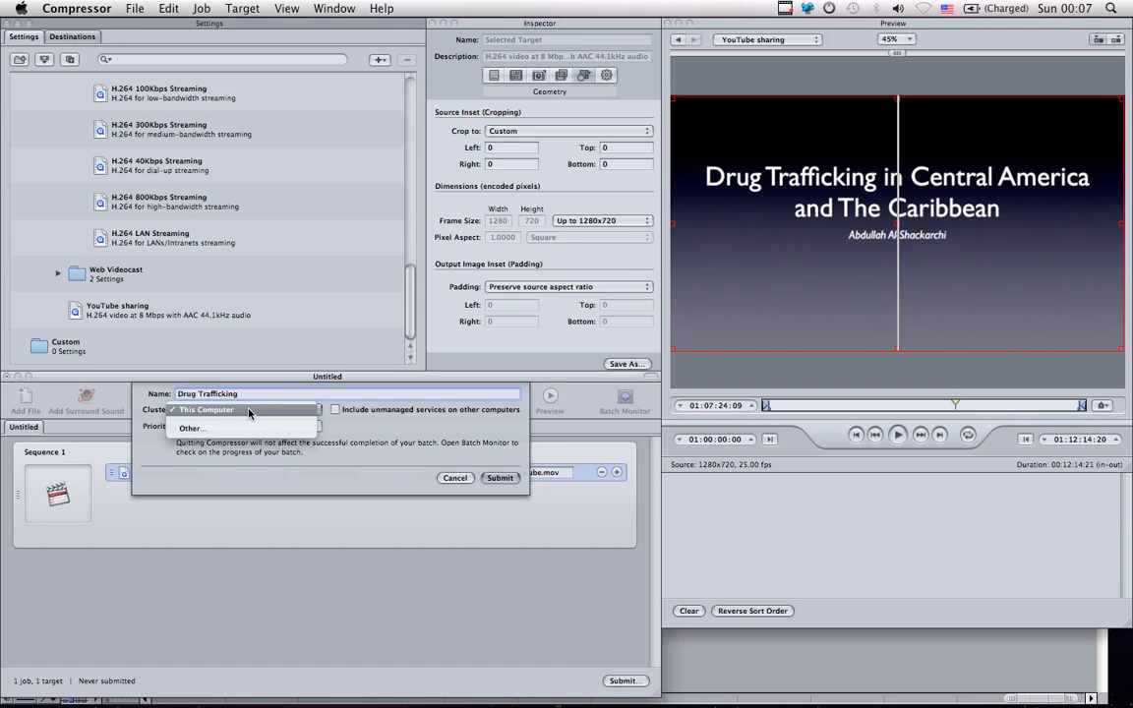
click(207, 409)
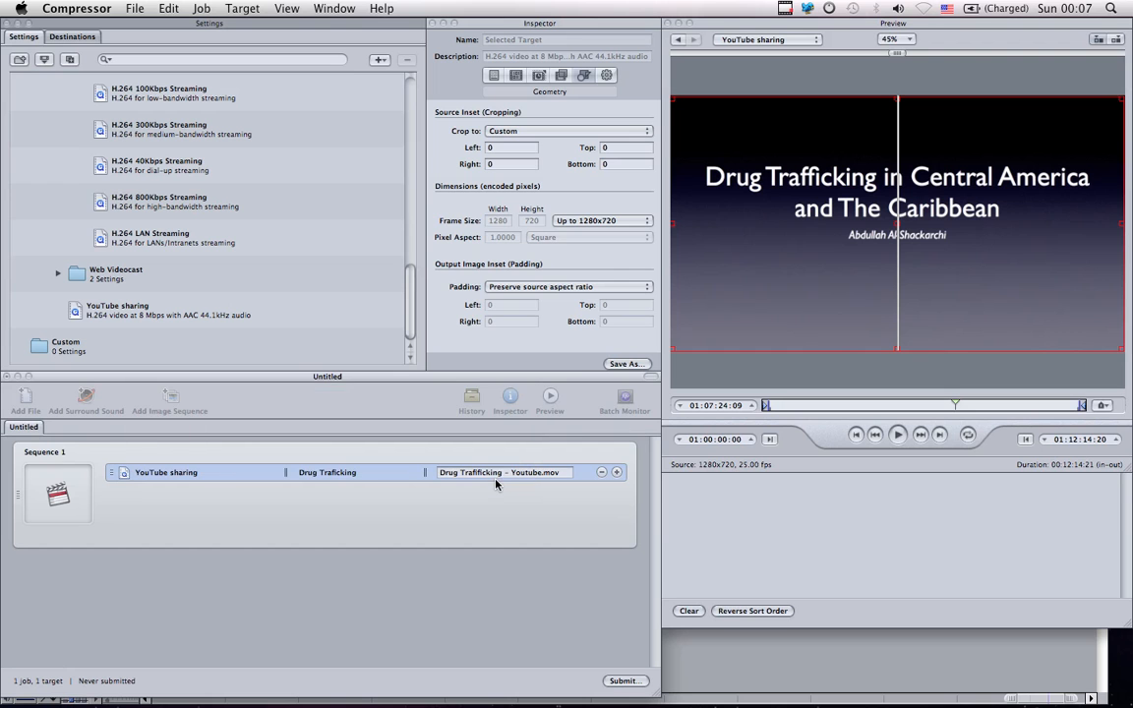
click(624, 681)
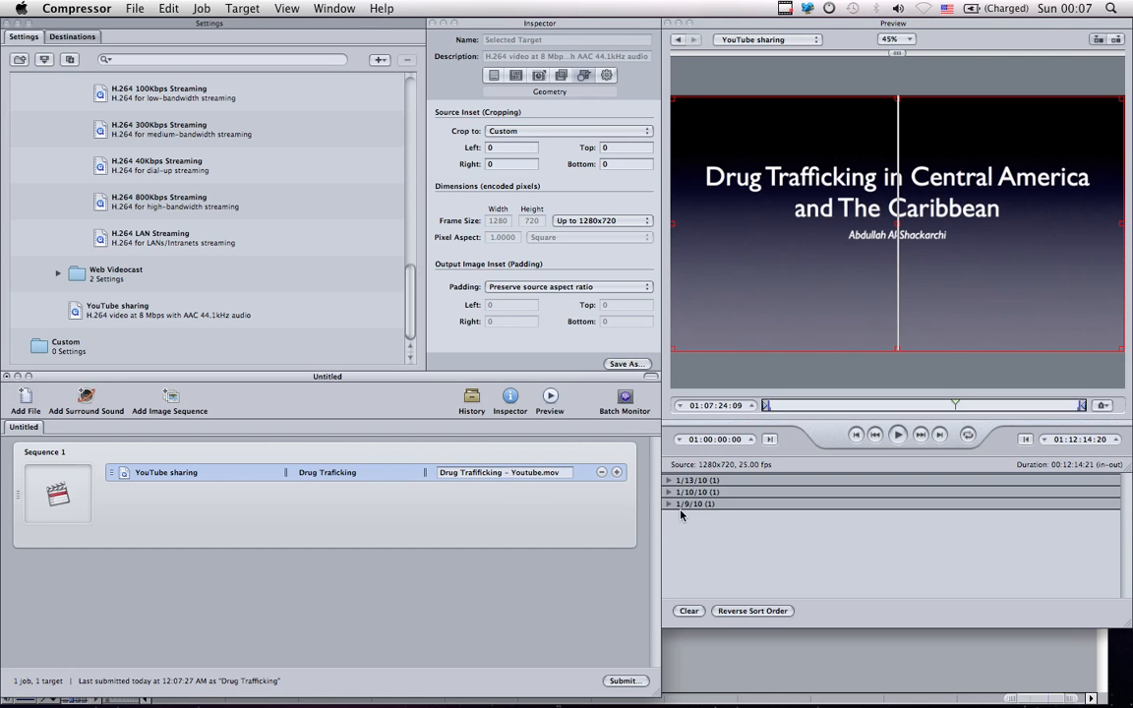
mouse_move(477, 703)
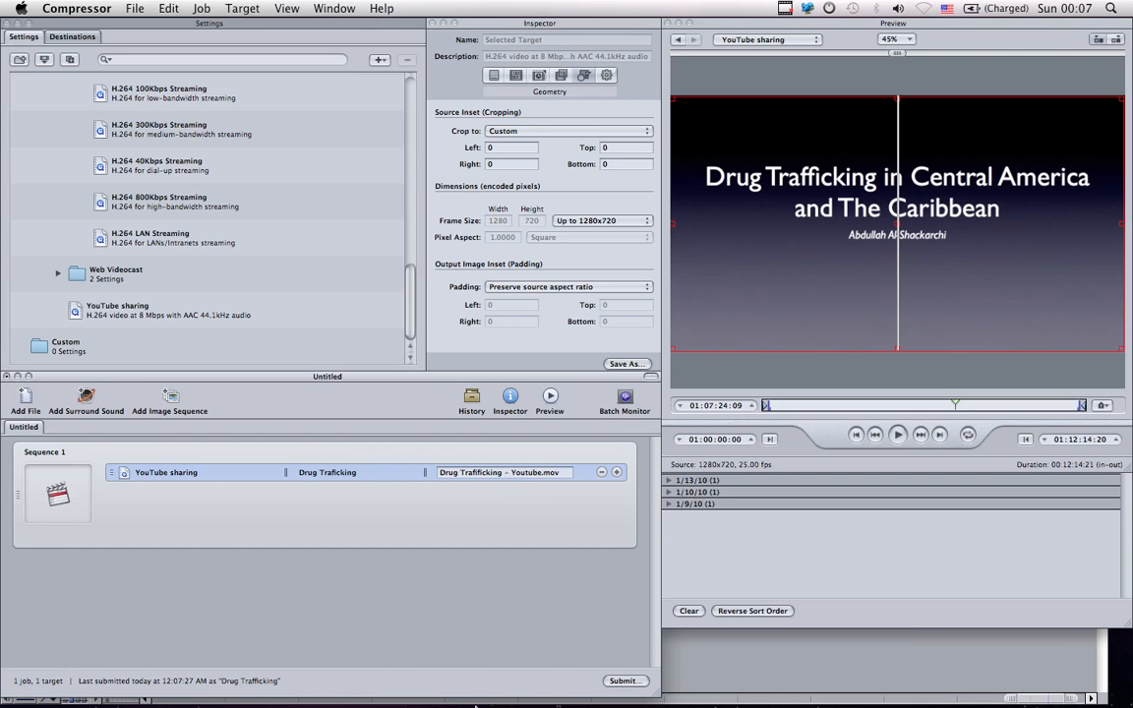
mouse_move(890, 659)
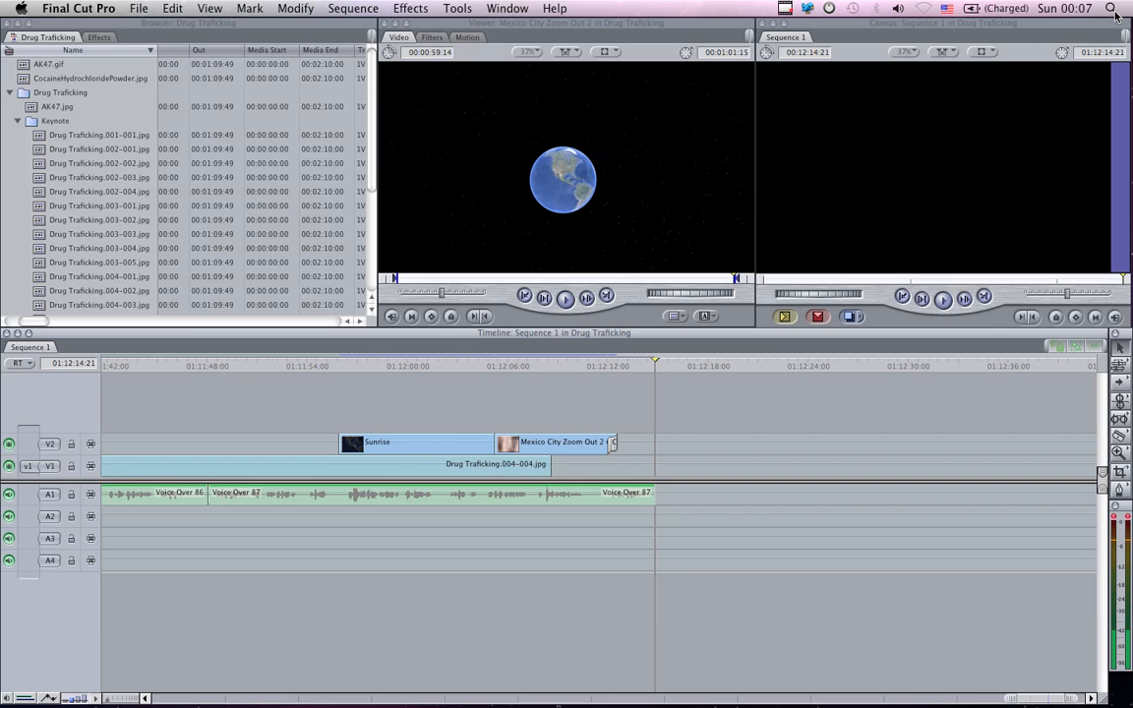
Step: Launch Batch Monitor via Spotlight and open the Drug Trafficking batch's status on This Computer
click(1112, 8)
text(Batc)
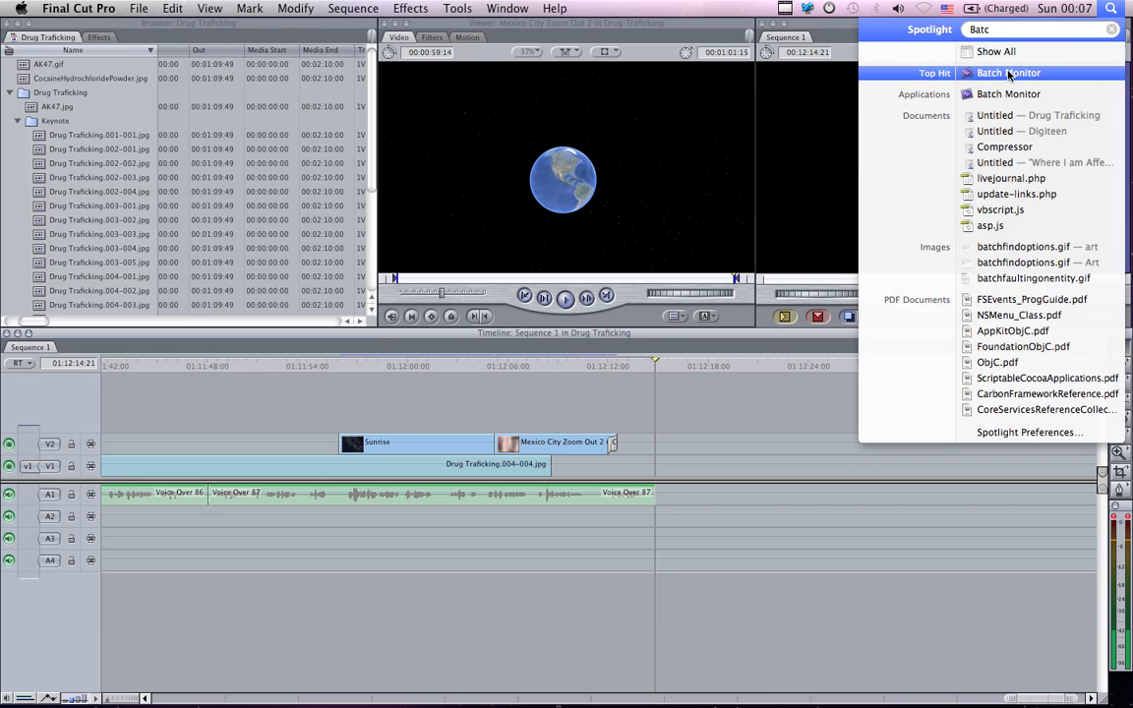
click(1007, 73)
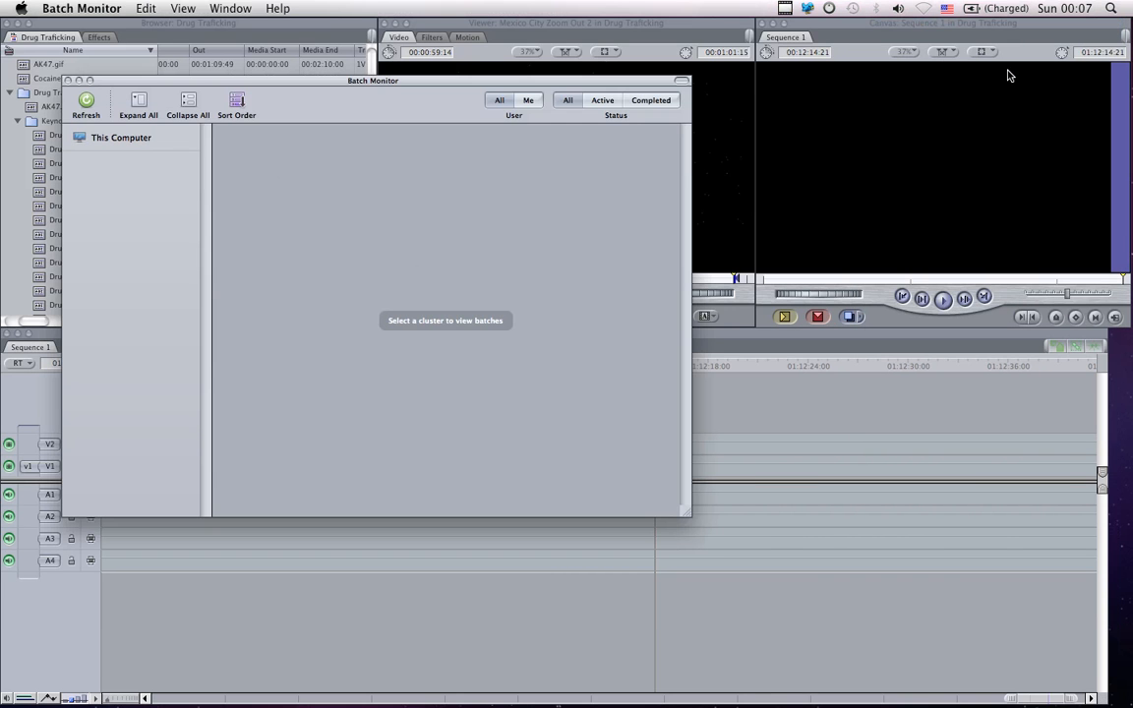
click(121, 137)
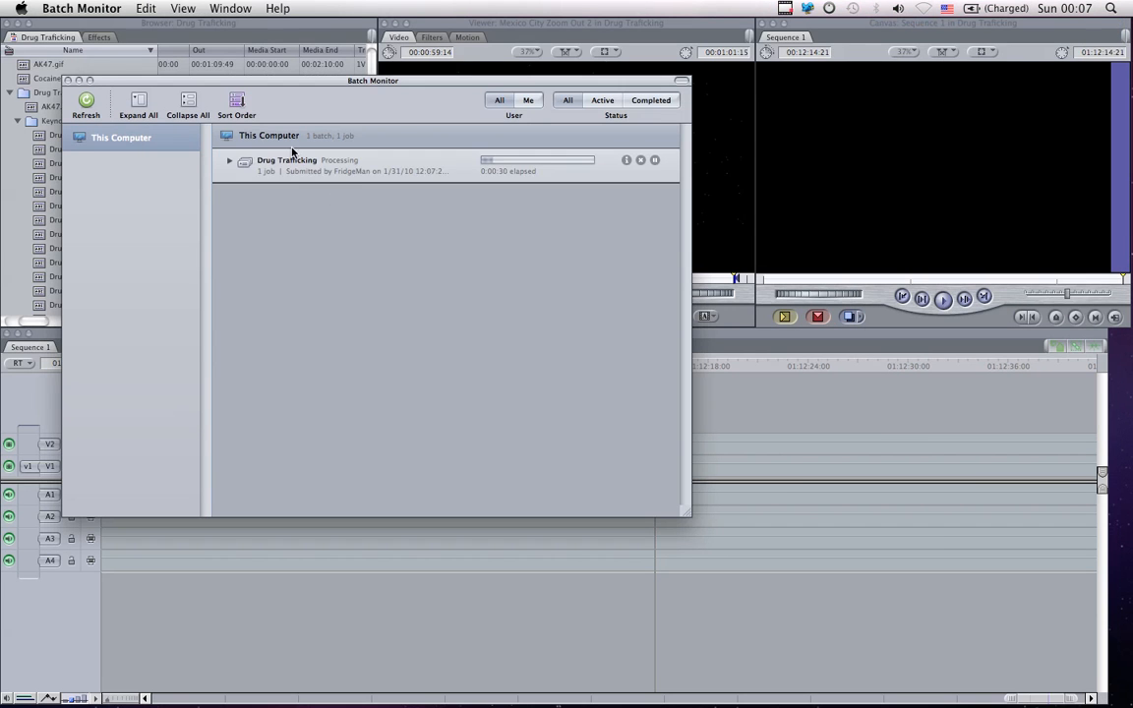
mouse_move(626, 165)
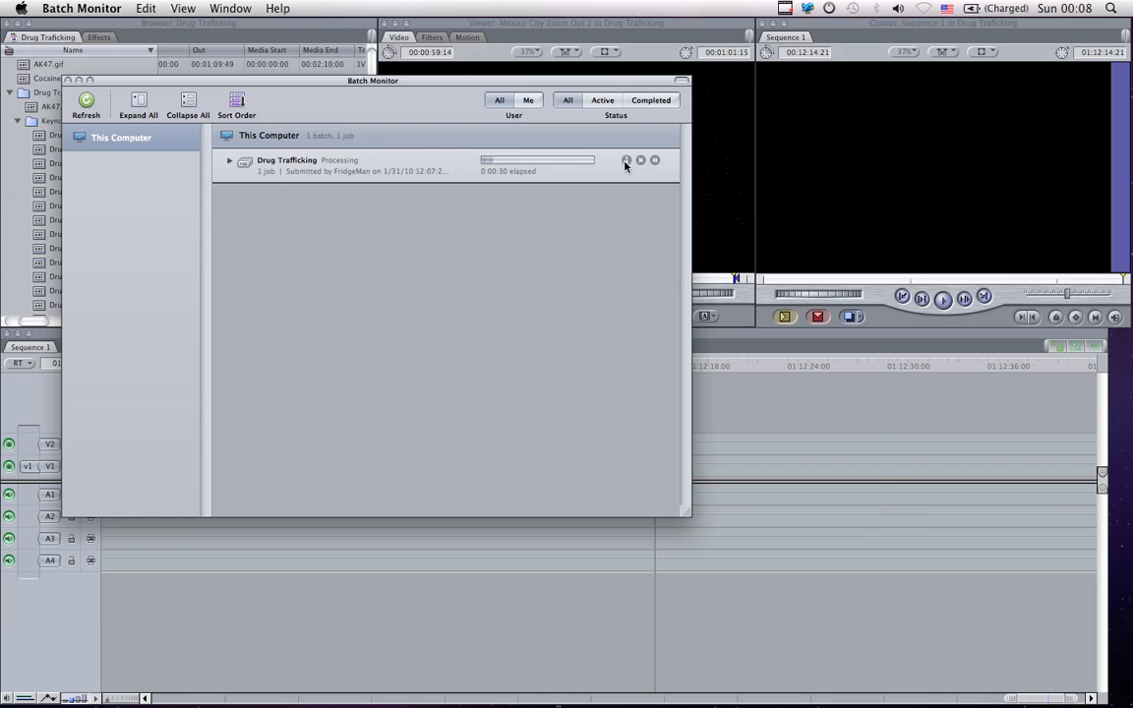
click(625, 159)
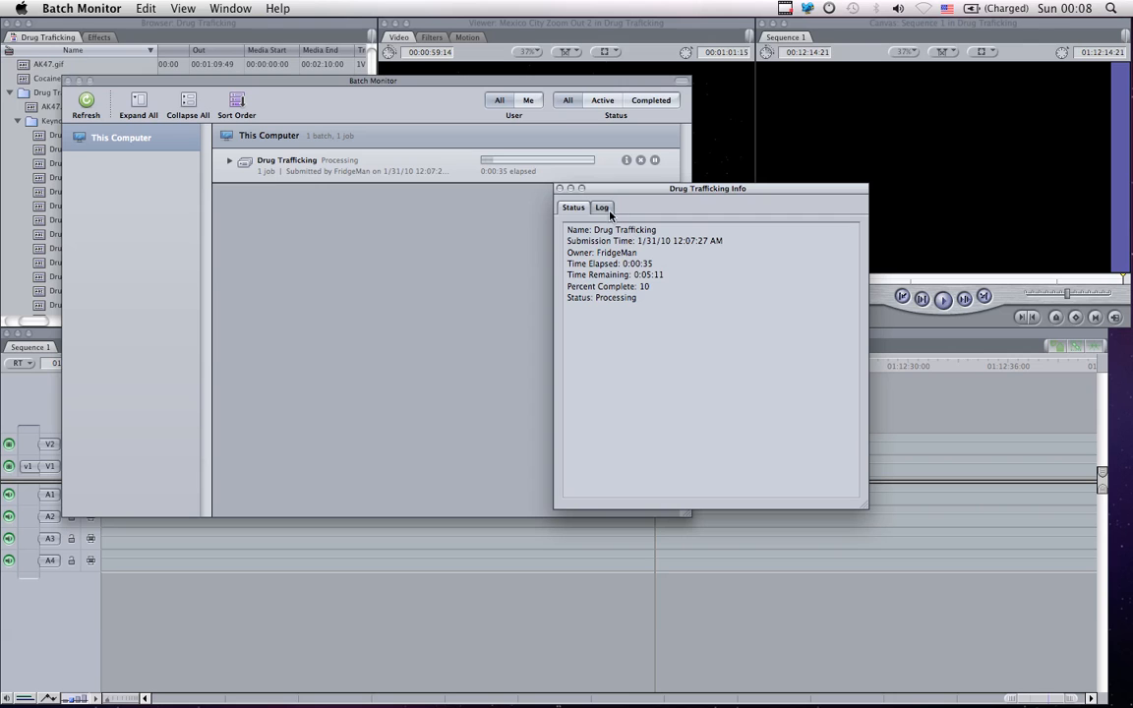
mouse_move(531, 206)
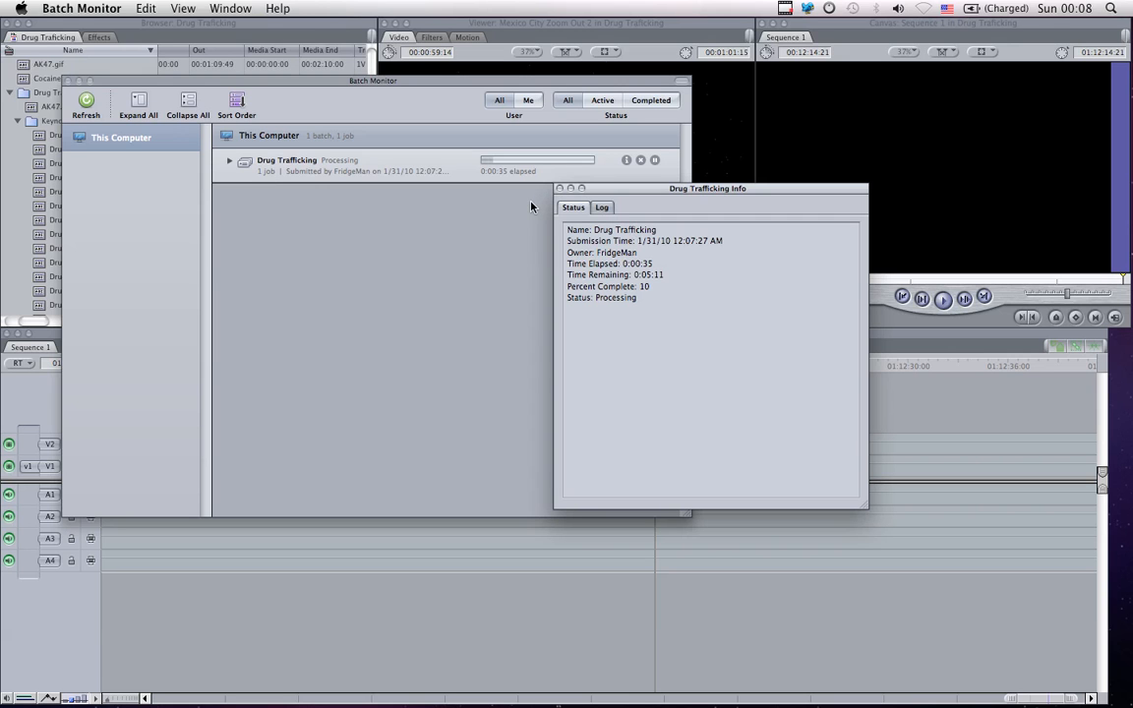